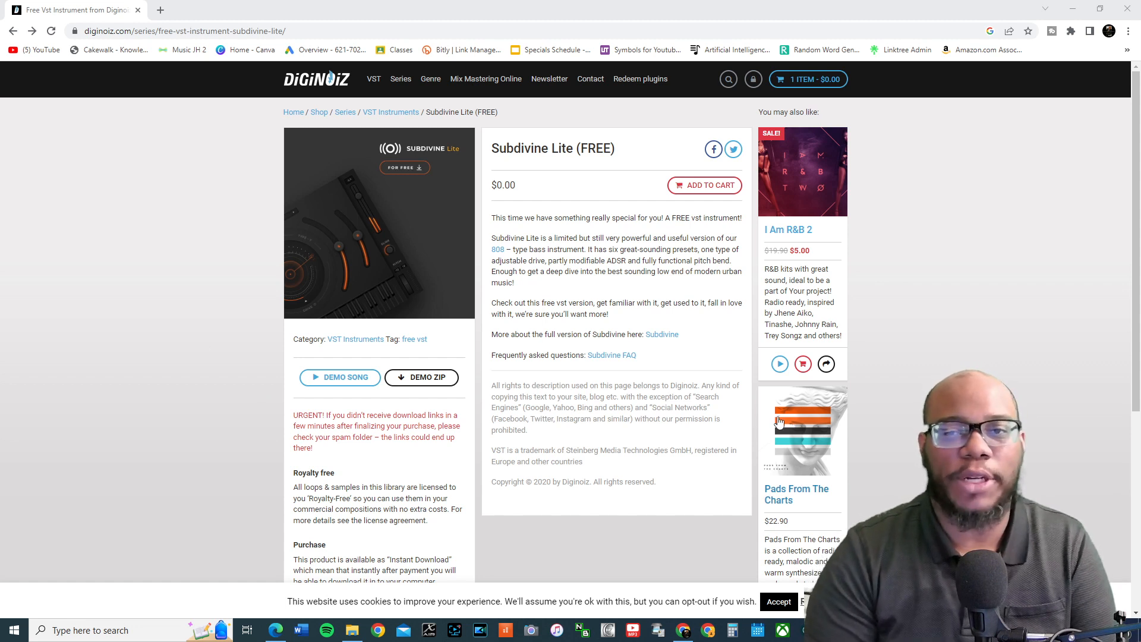
{"action": "mouse_move", "coordinate": [349, 68]}
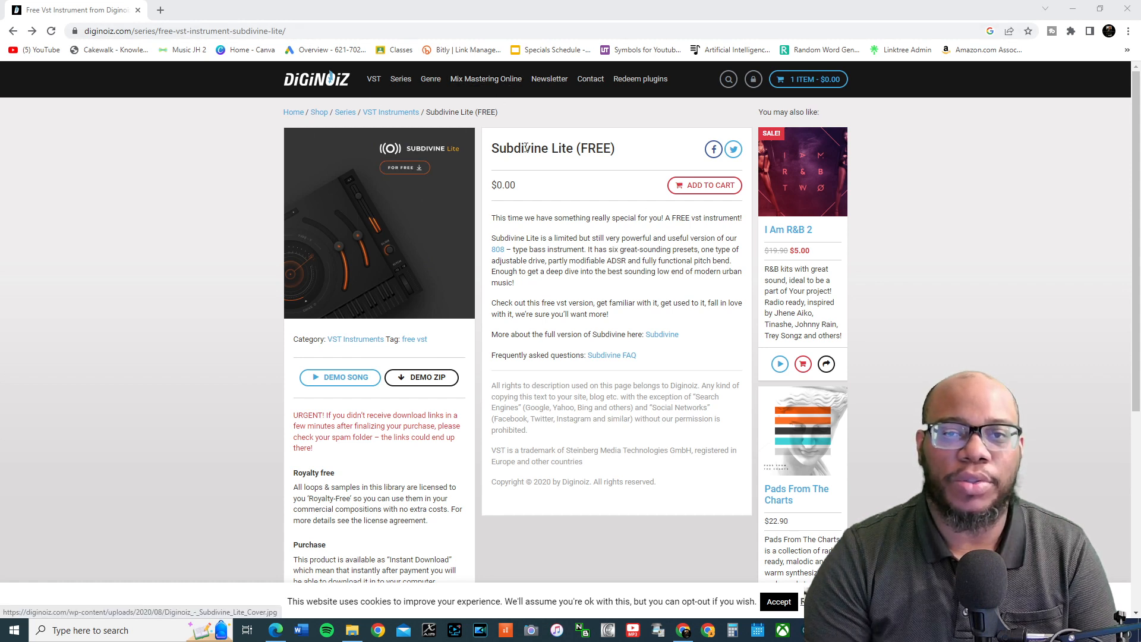
{"action": "mouse_move", "coordinate": [557, 298]}
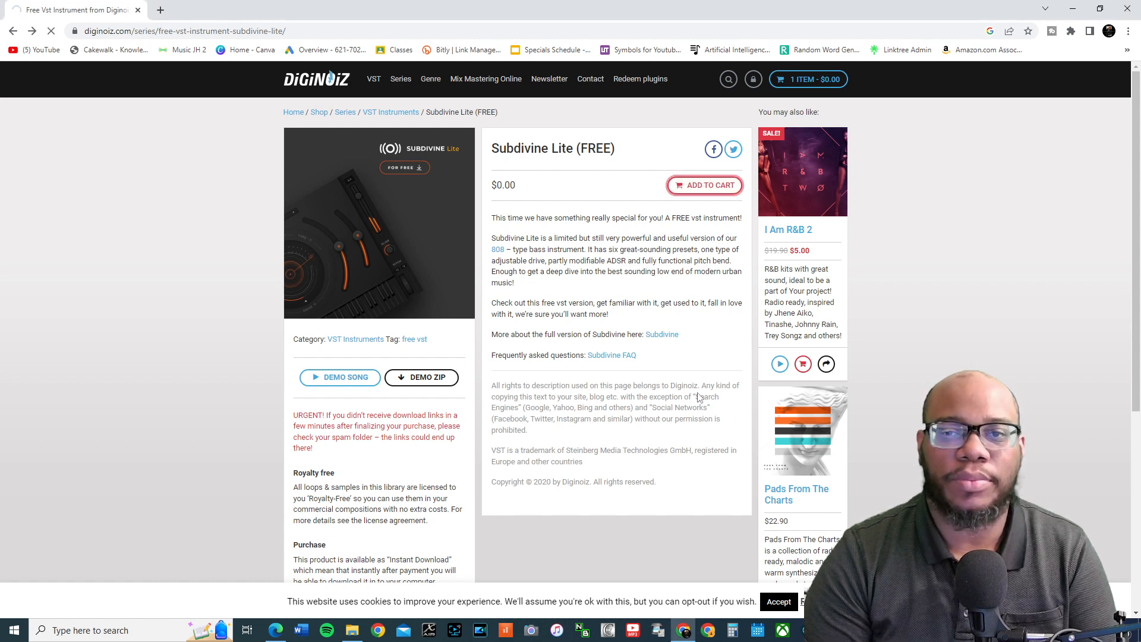
Add Subdivine Lite (FREE) to the cart and view the cart at $0.00.
{"action": "left_click", "coordinate": [703, 186]}
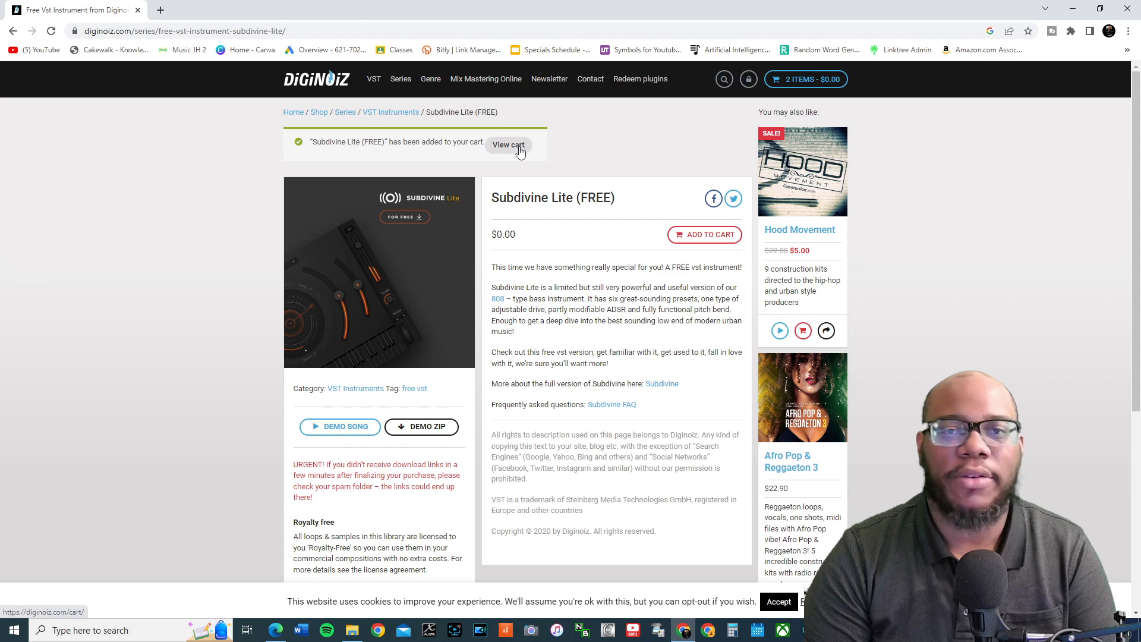
{"action": "left_click", "coordinate": [508, 145]}
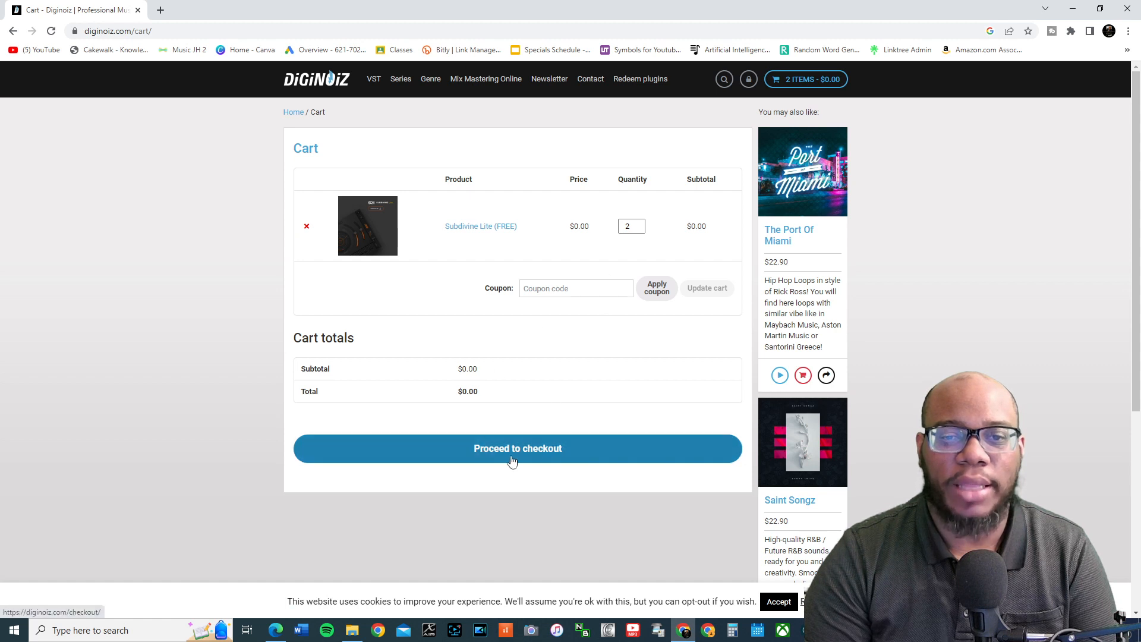
Check out the $0.00 order with terms accepted and download Subdivine Lite Windows x64.
{"action": "left_click", "coordinate": [517, 448]}
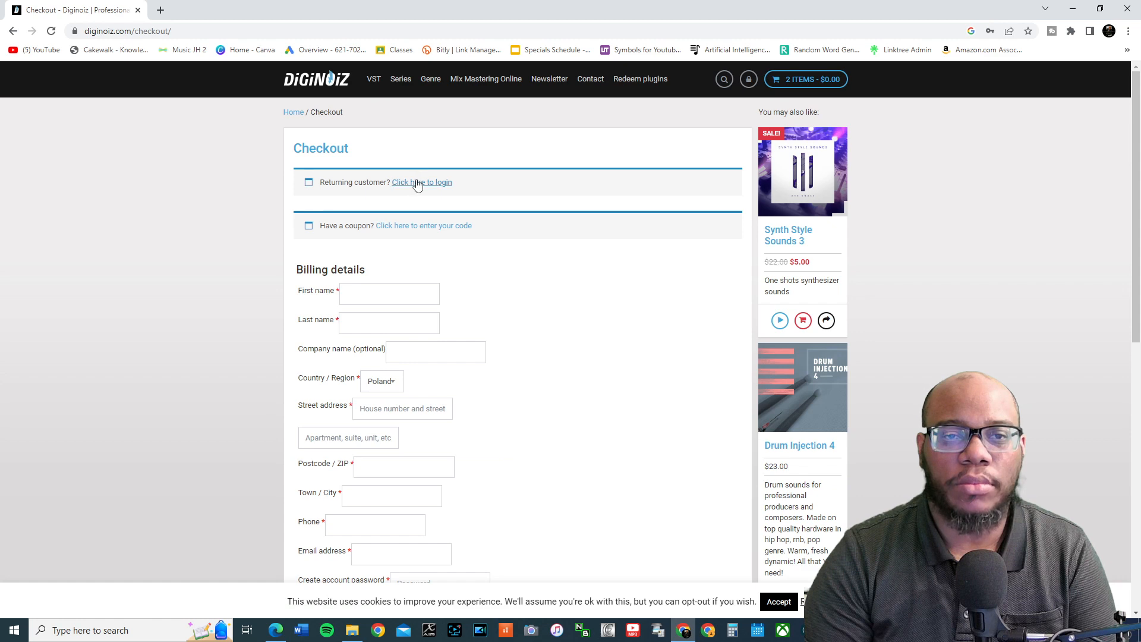
{"action": "scroll", "scroll_direction": "down", "scroll_amount": 3}
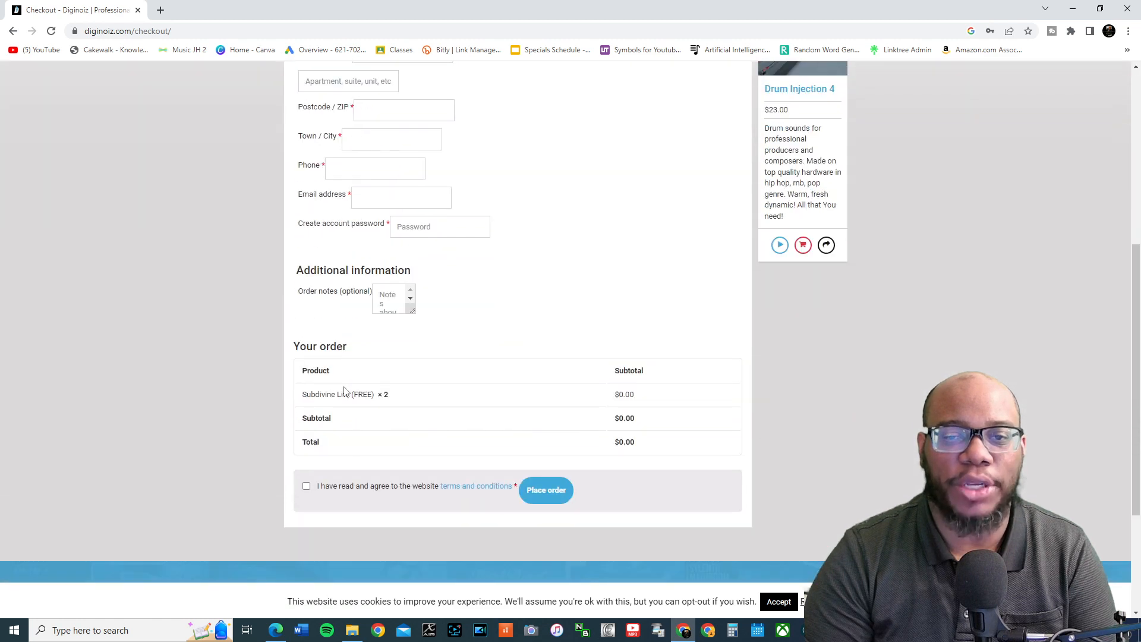
{"action": "scroll", "scroll_direction": "down", "scroll_amount": 3}
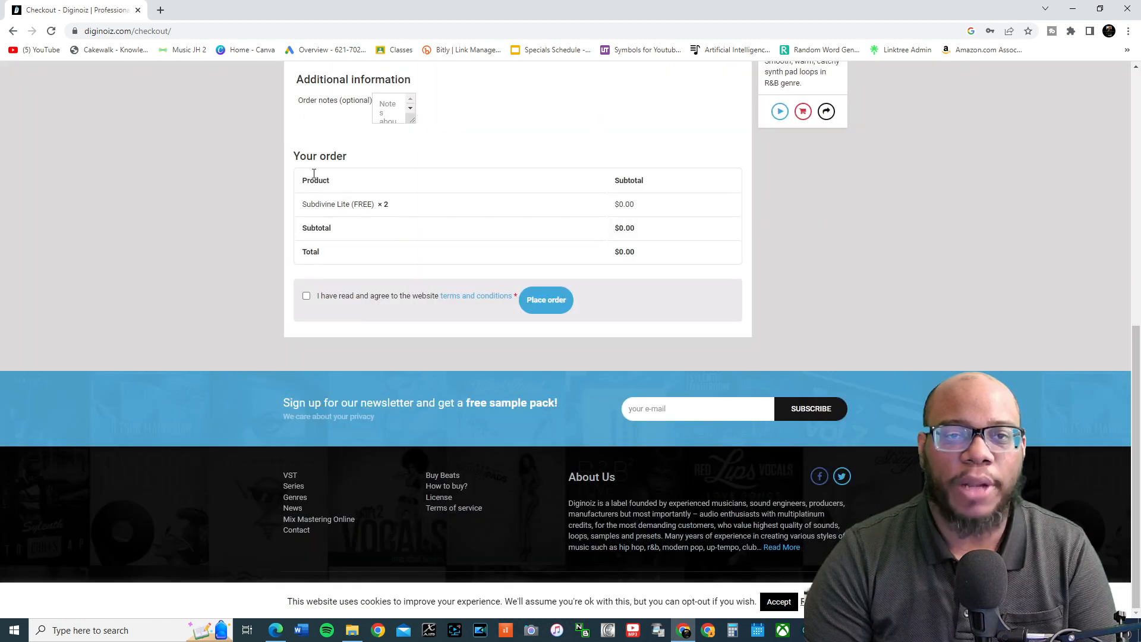
{"action": "left_click", "coordinate": [307, 296]}
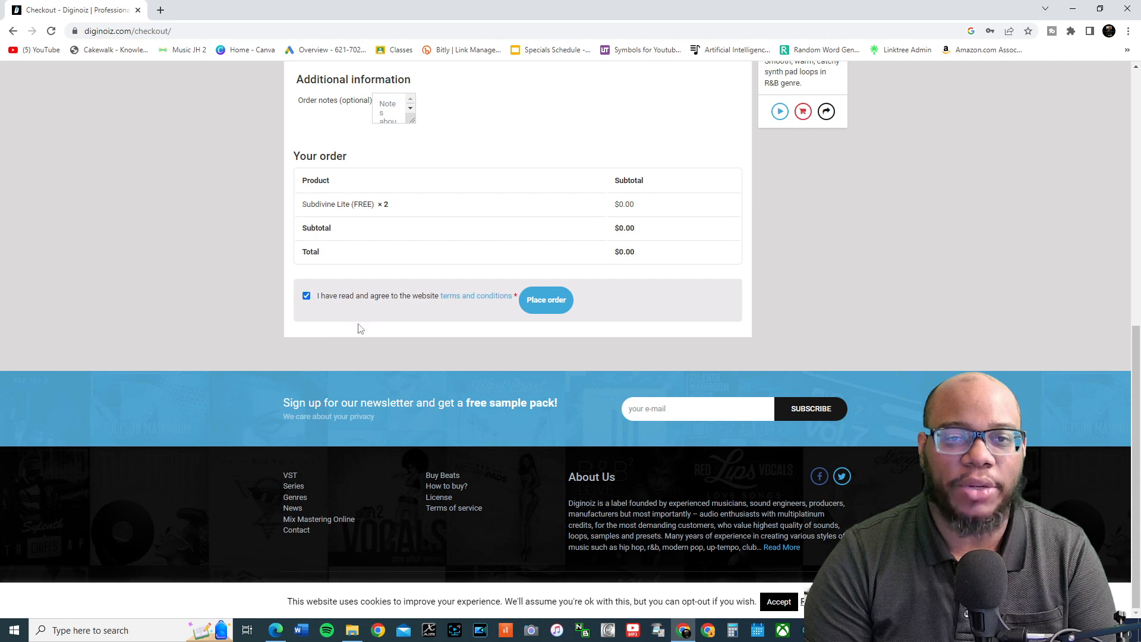
{"action": "left_click", "coordinate": [546, 300]}
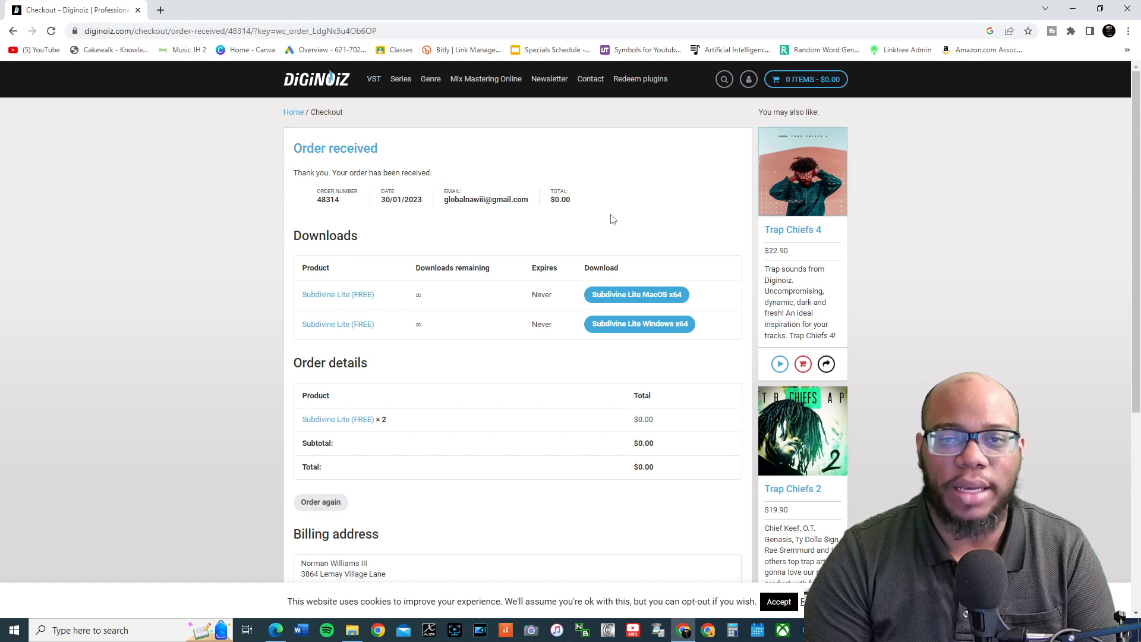
{"action": "mouse_move", "coordinate": [568, 315]}
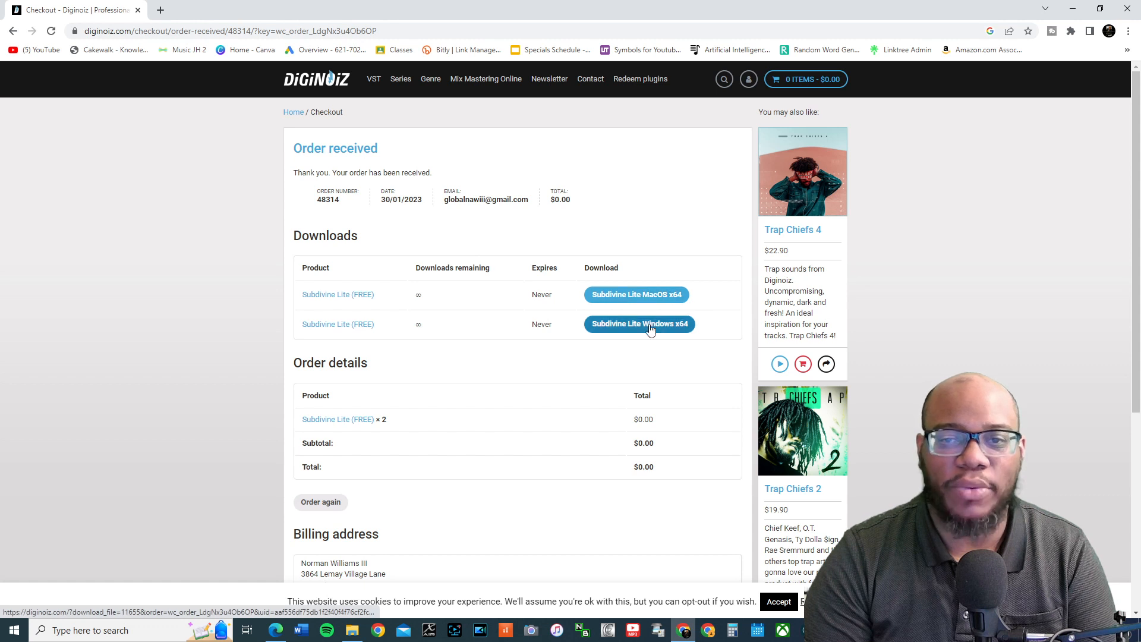
{"action": "left_click", "coordinate": [640, 324]}
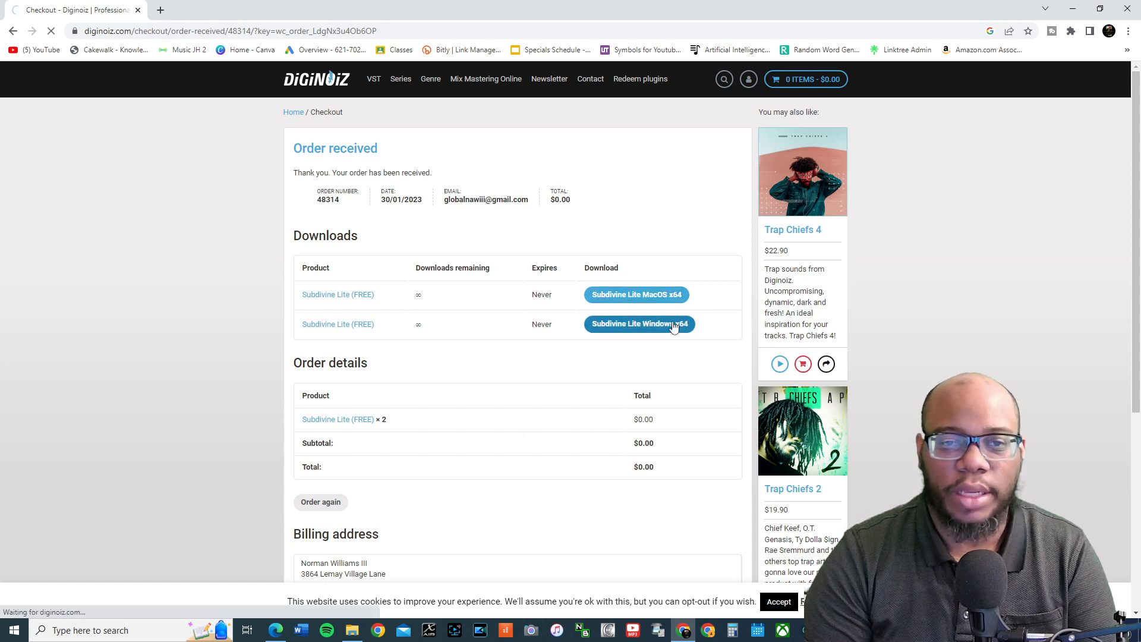
Browse into the Diginoiz_-_Subdivine_Lite_Win folder inside the downloaded zip.
{"action": "left_click", "coordinate": [639, 324]}
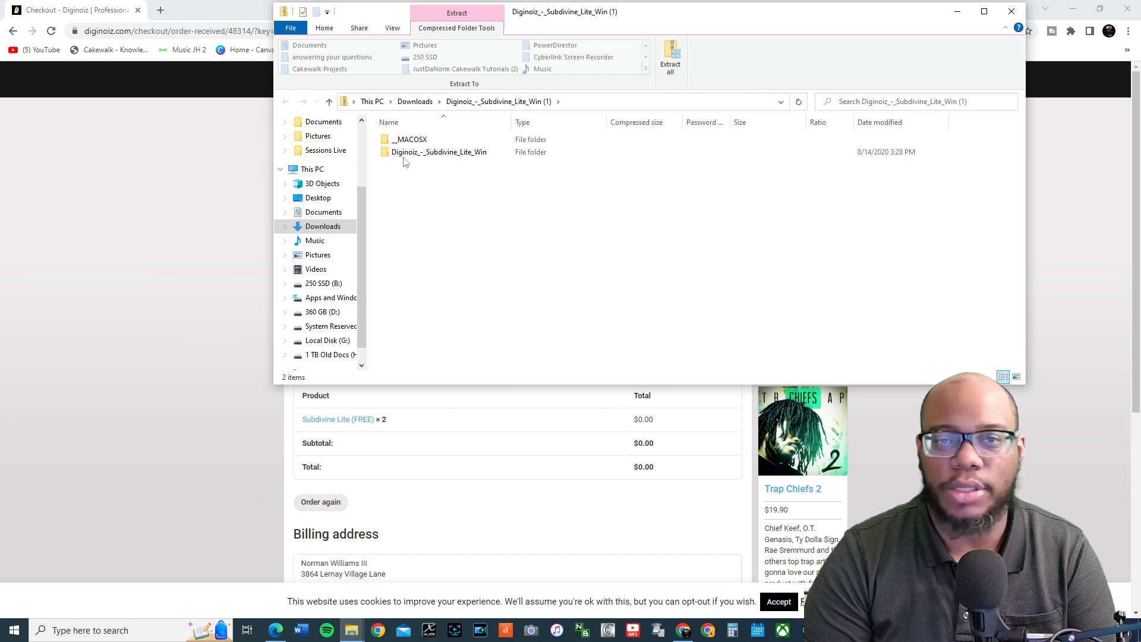
{"action": "left_click", "coordinate": [438, 151]}
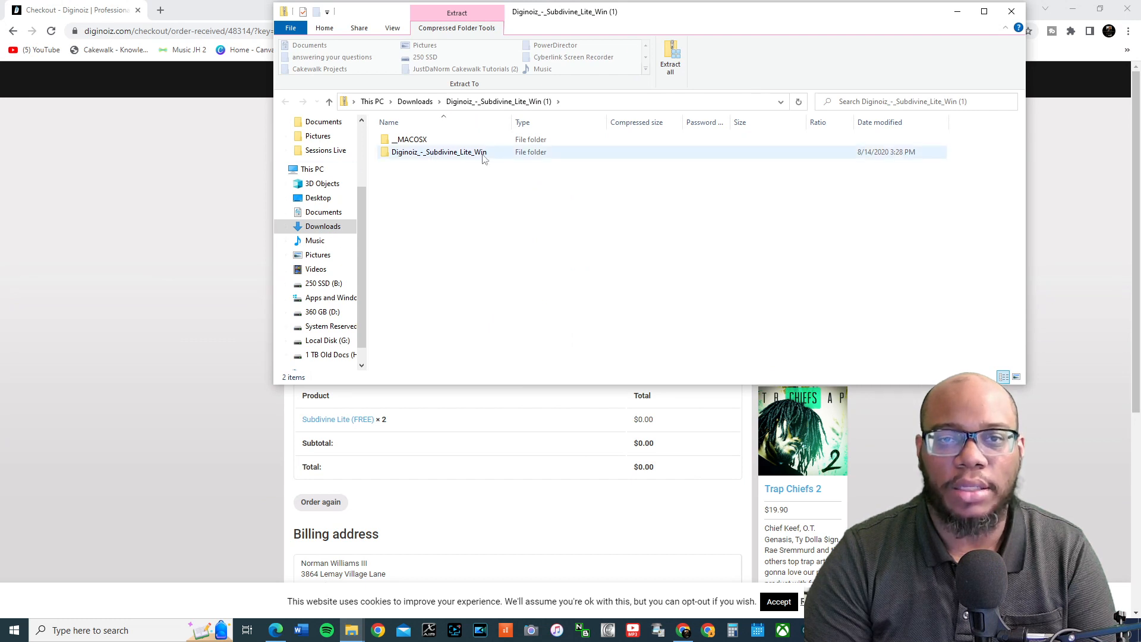
{"action": "mouse_move", "coordinate": [459, 159]}
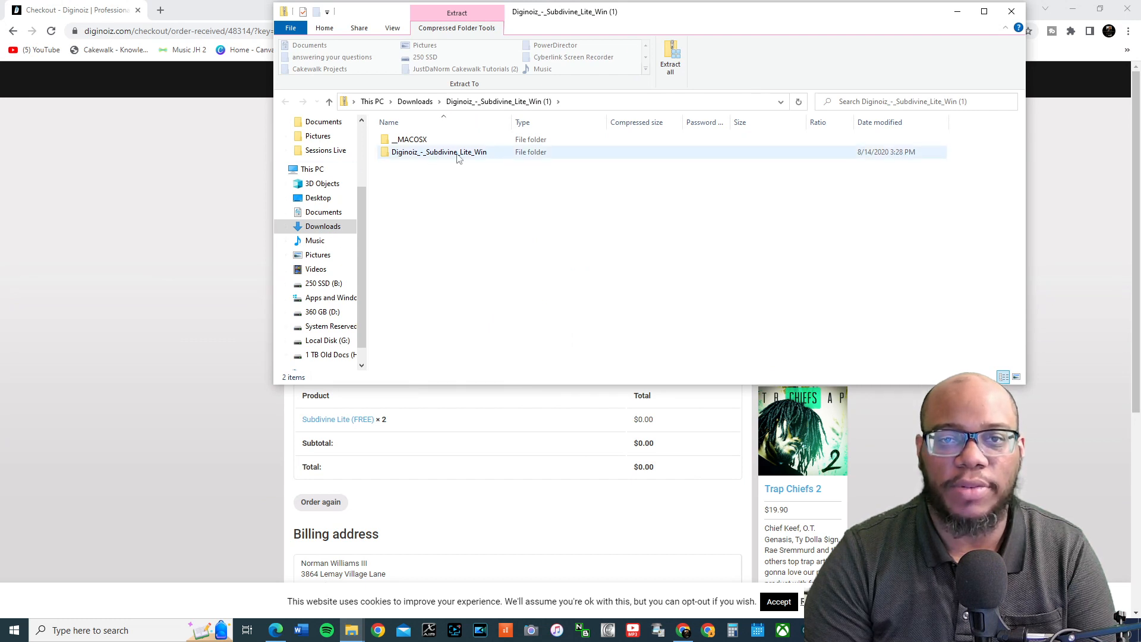
{"action": "double_click", "coordinate": [439, 151]}
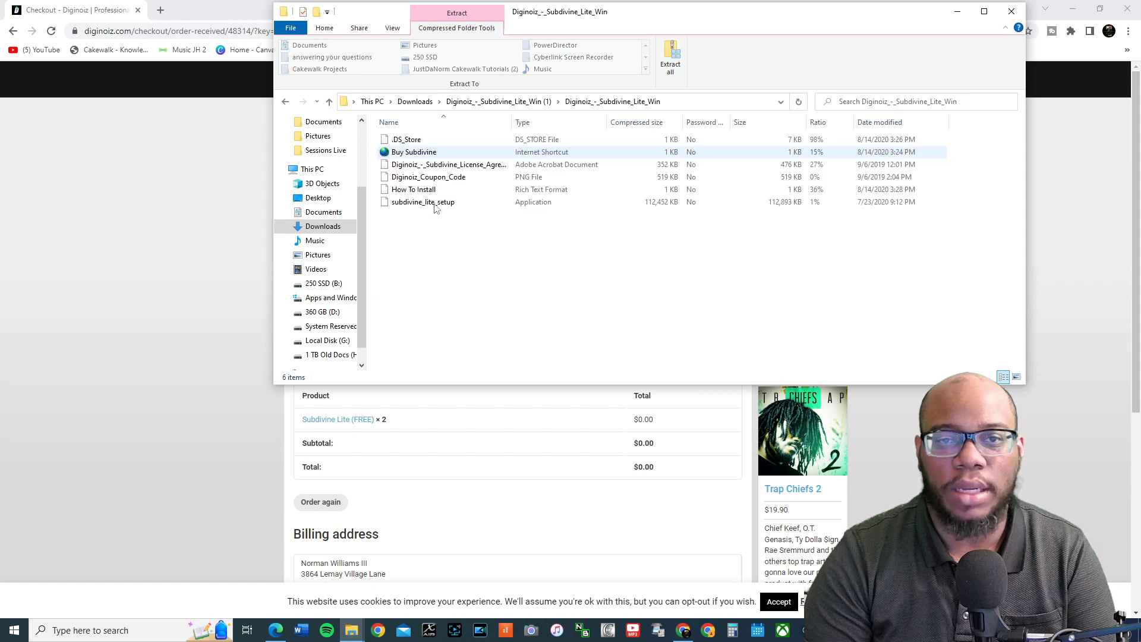
View the How To Install document and launch subdivine_lite_setup from the zip.
{"action": "left_click", "coordinate": [414, 189]}
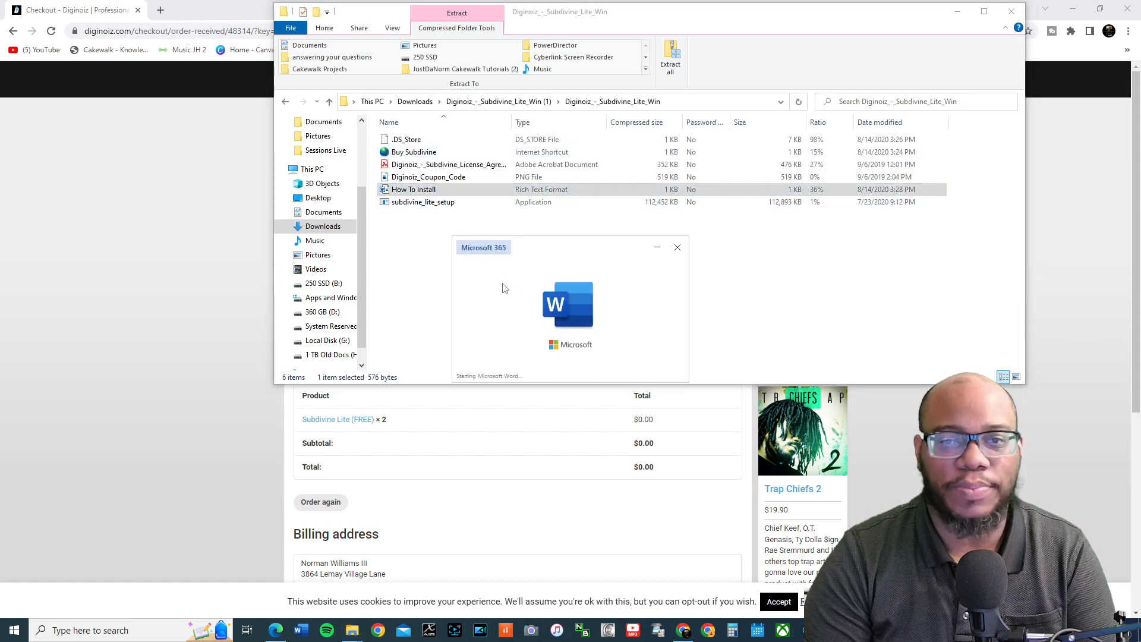
{"action": "double_click", "coordinate": [413, 189]}
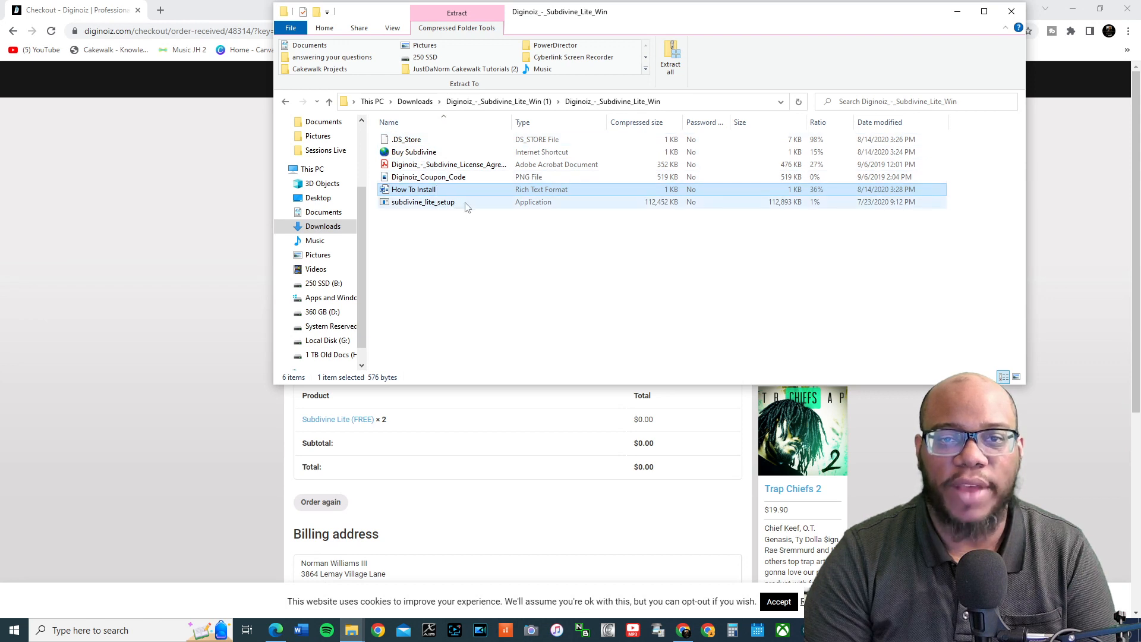
{"action": "double_click", "coordinate": [423, 203]}
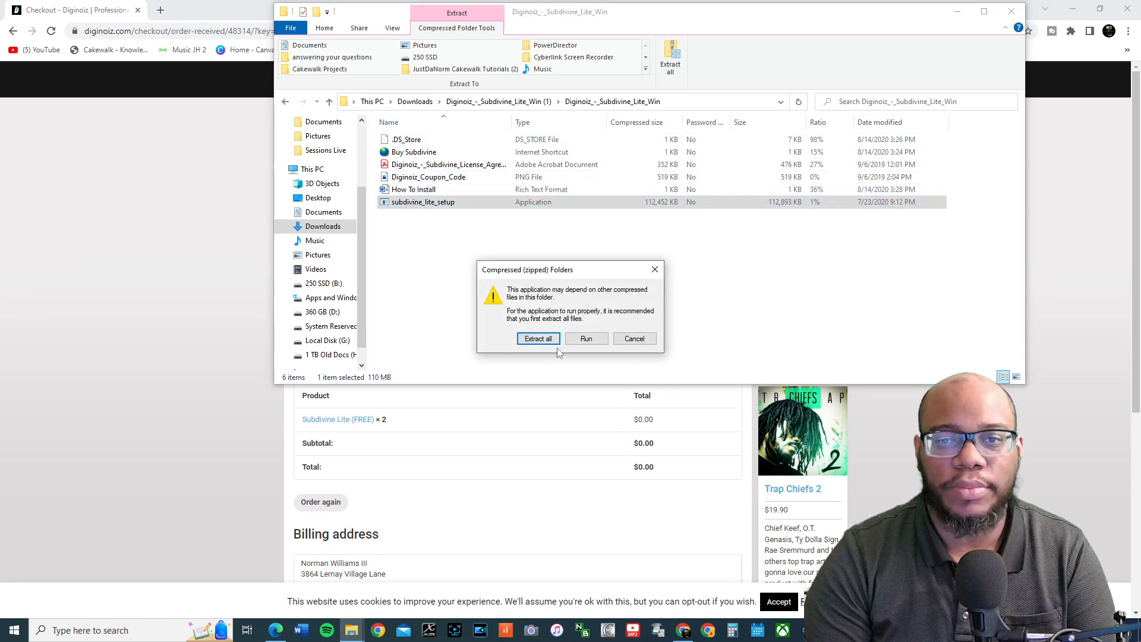
Extract the archive to Downloads and locate subdivine_lite_setup in the extracted Windows folder.
{"action": "left_click", "coordinate": [537, 339]}
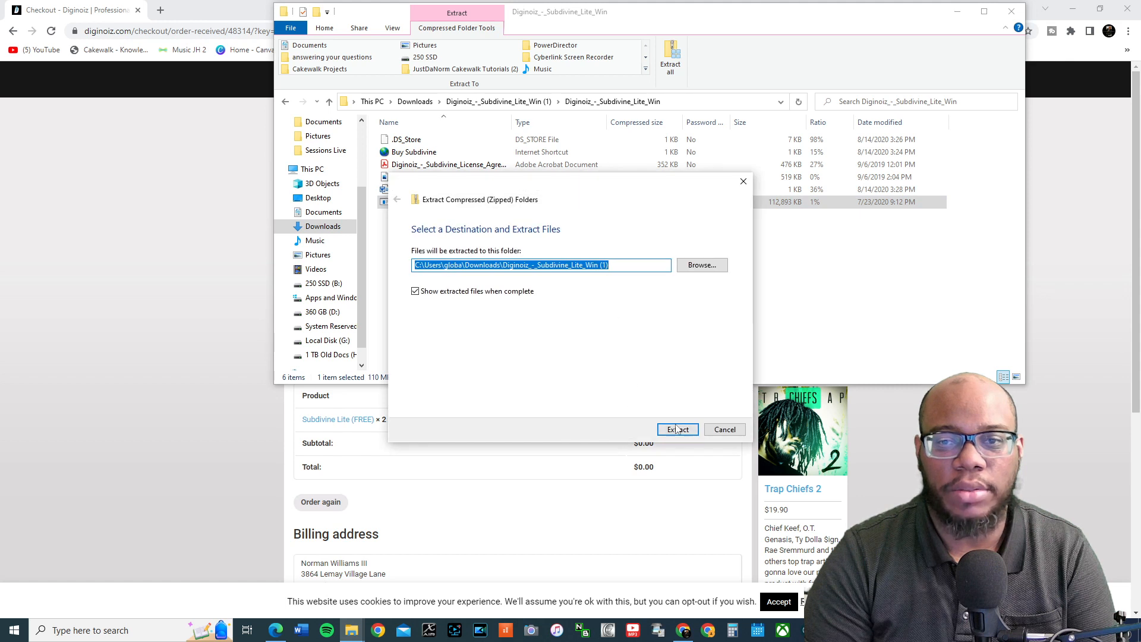
{"action": "left_click", "coordinate": [676, 429]}
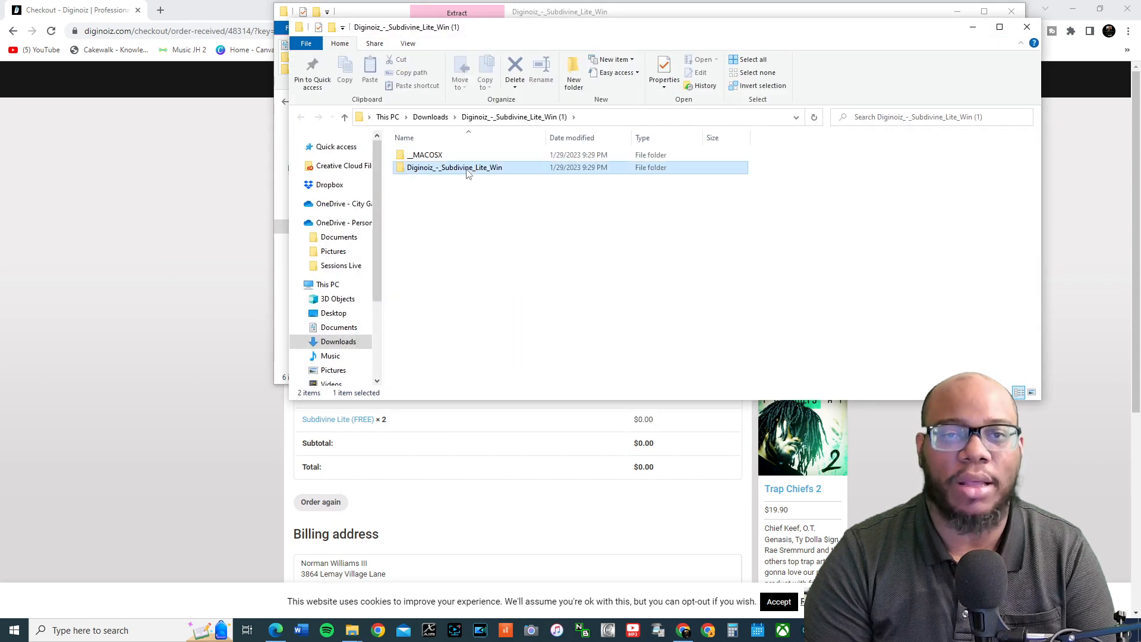
{"action": "double_click", "coordinate": [453, 167]}
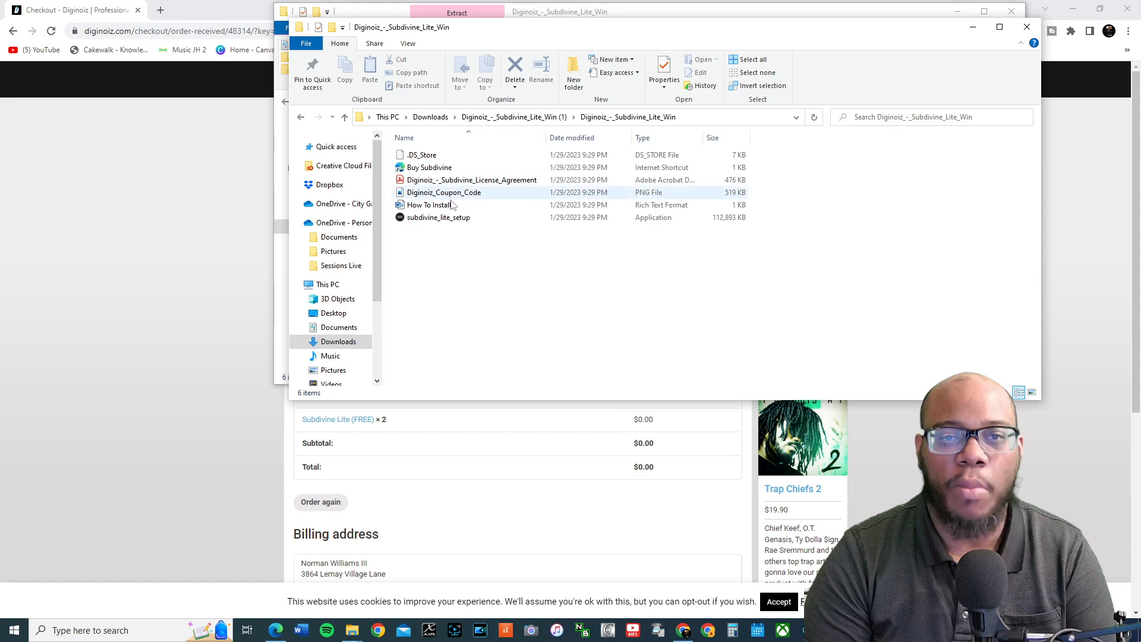
{"action": "left_click", "coordinate": [438, 217]}
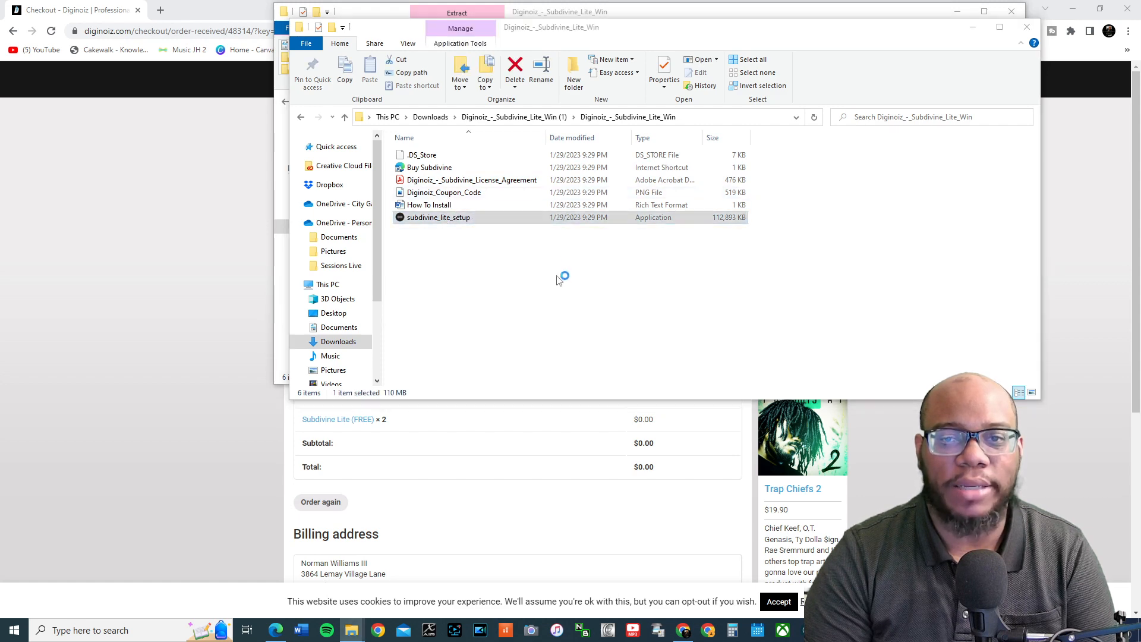
Run the setup, accept the license agreement and keep the default library folder.
{"action": "double_click", "coordinate": [437, 216]}
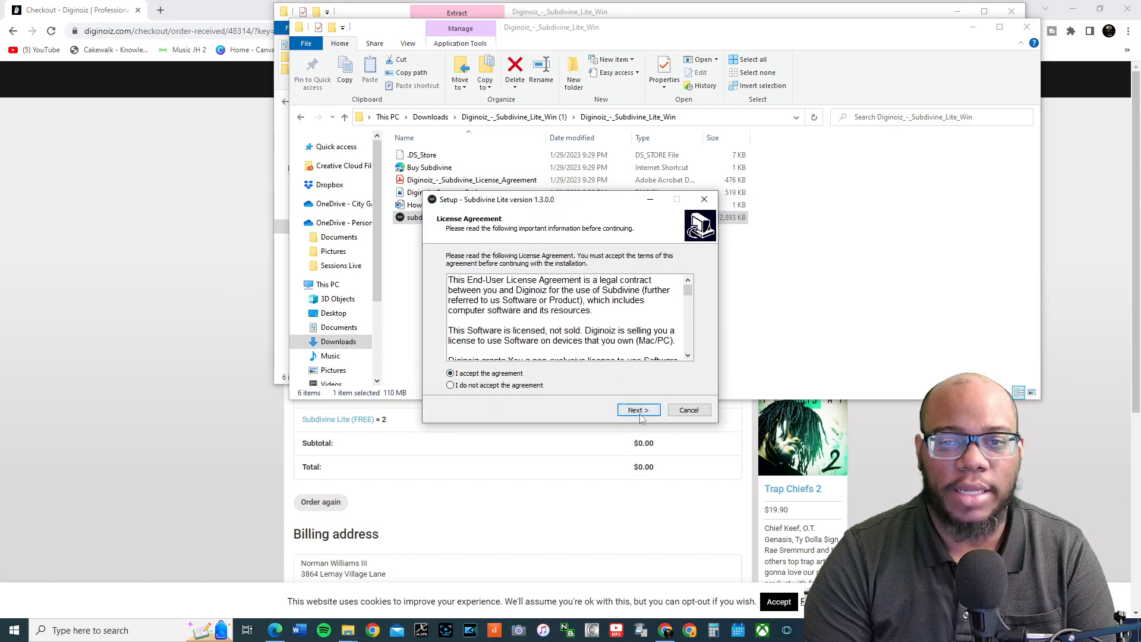
{"action": "left_click", "coordinate": [637, 410]}
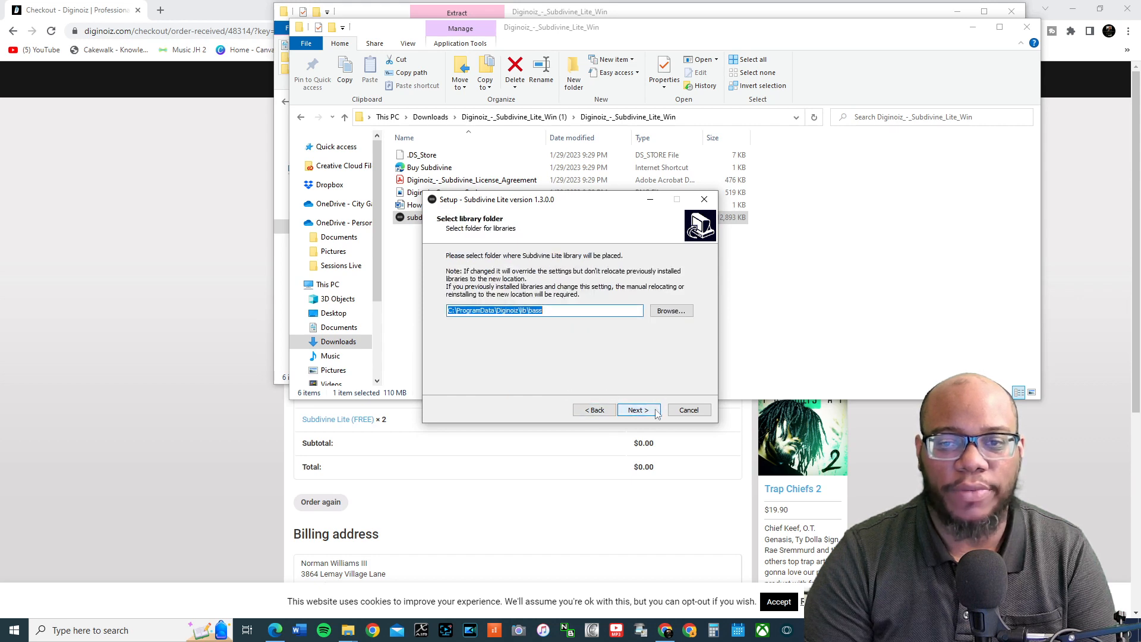
{"action": "left_click", "coordinate": [687, 411]}
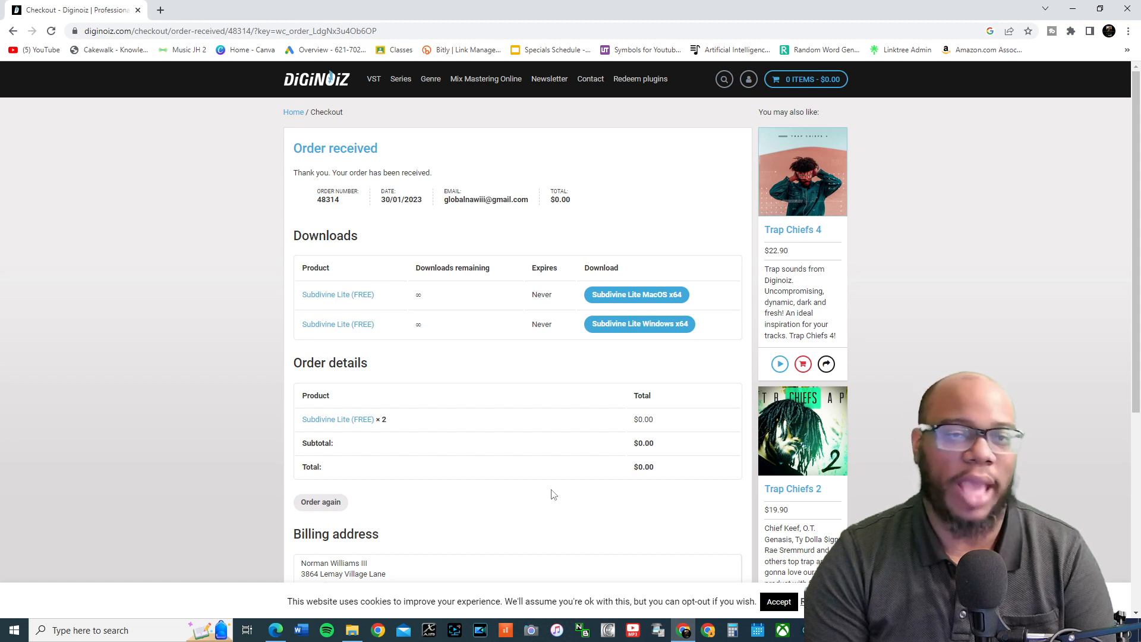
{"action": "mouse_move", "coordinate": [337, 323]}
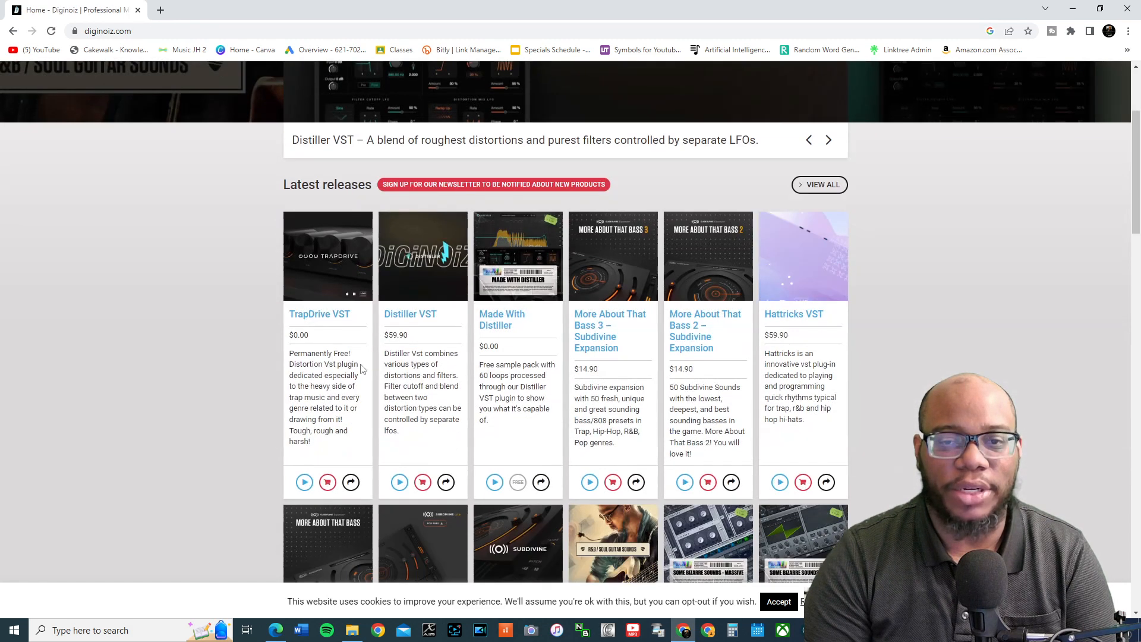
Scroll the Diginoiz home page to the product grid with the Subdivine Lite (FREE) card.
{"action": "scroll", "scroll_direction": "down", "scroll_amount": 3}
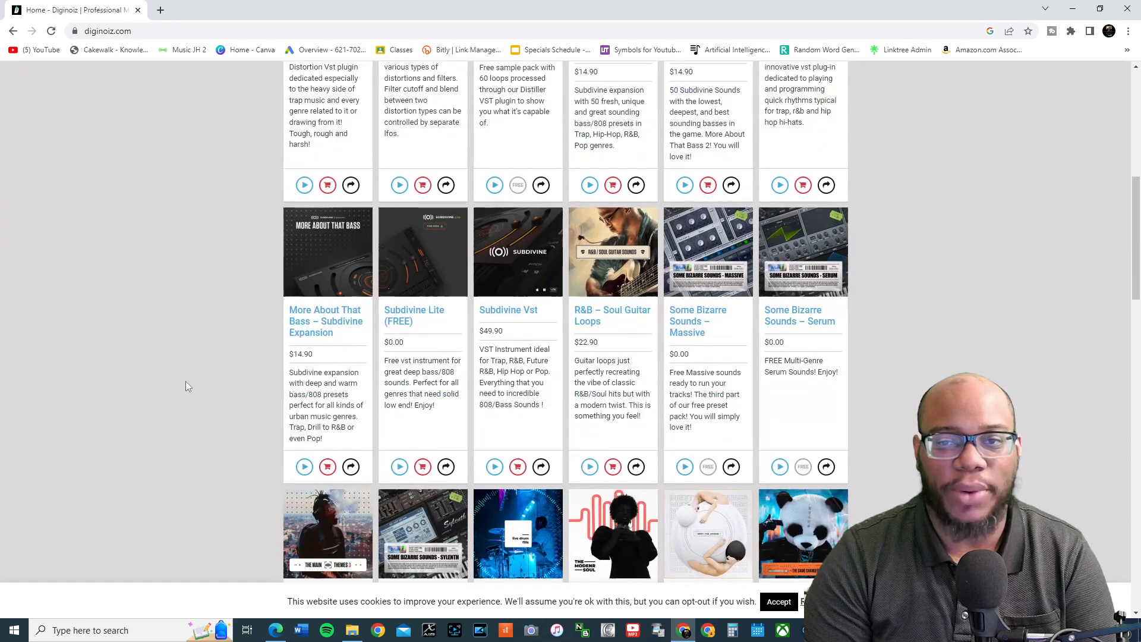
{"action": "scroll", "scroll_direction": "down", "scroll_amount": 3}
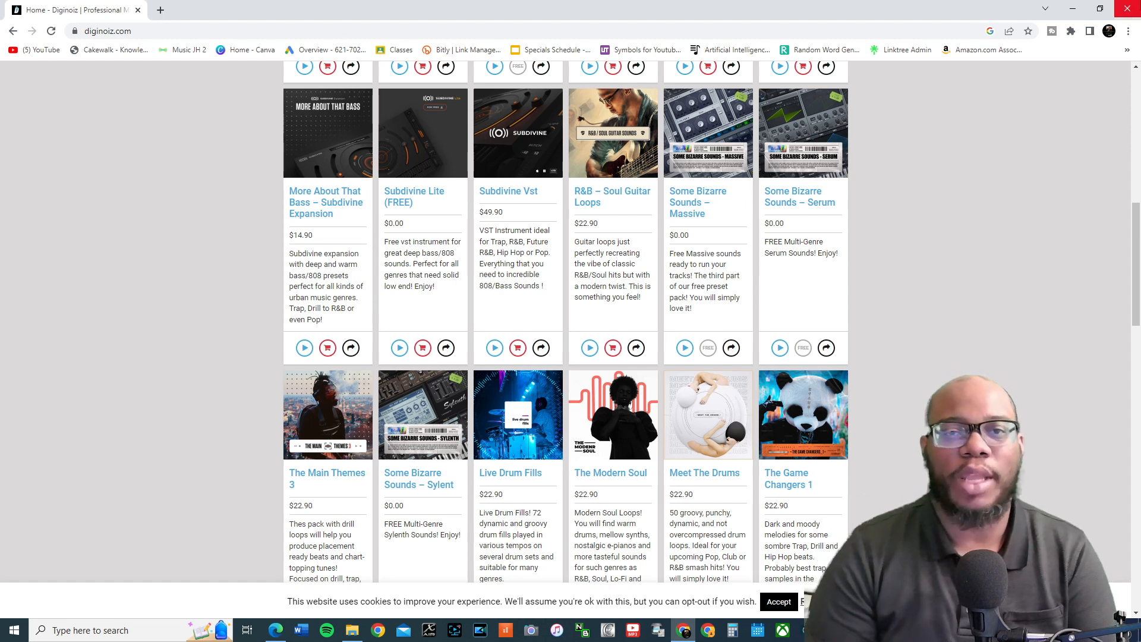
Insert a new instrument track using Synth > Subdivine and select the Subdivine 2 track.
{"action": "left_click", "coordinate": [505, 630]}
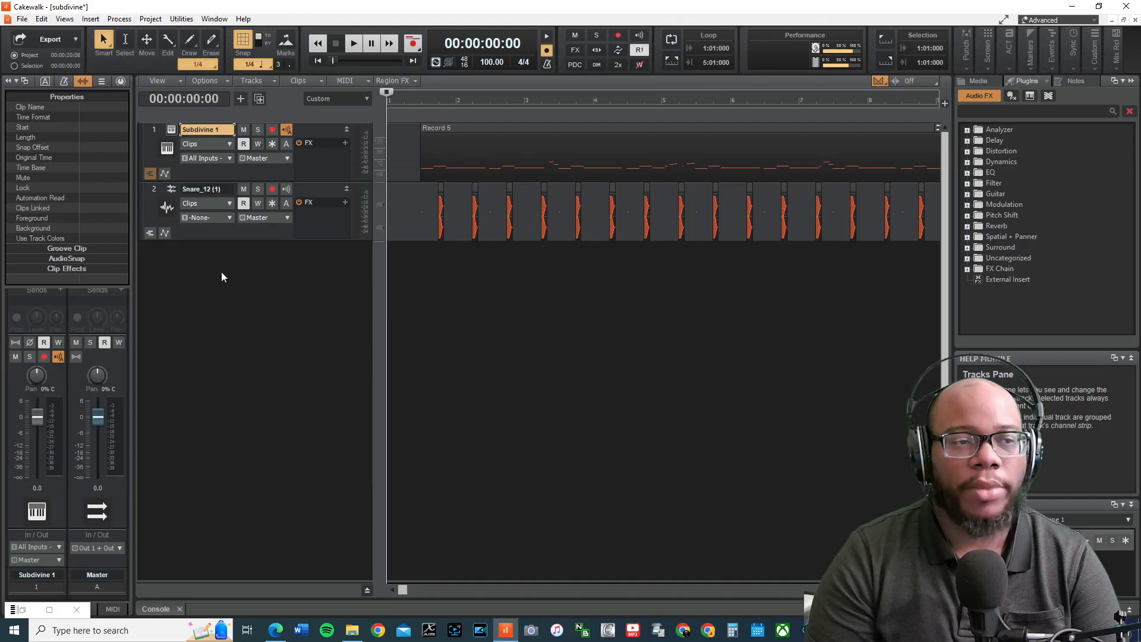
{"action": "right_click", "coordinate": [224, 277]}
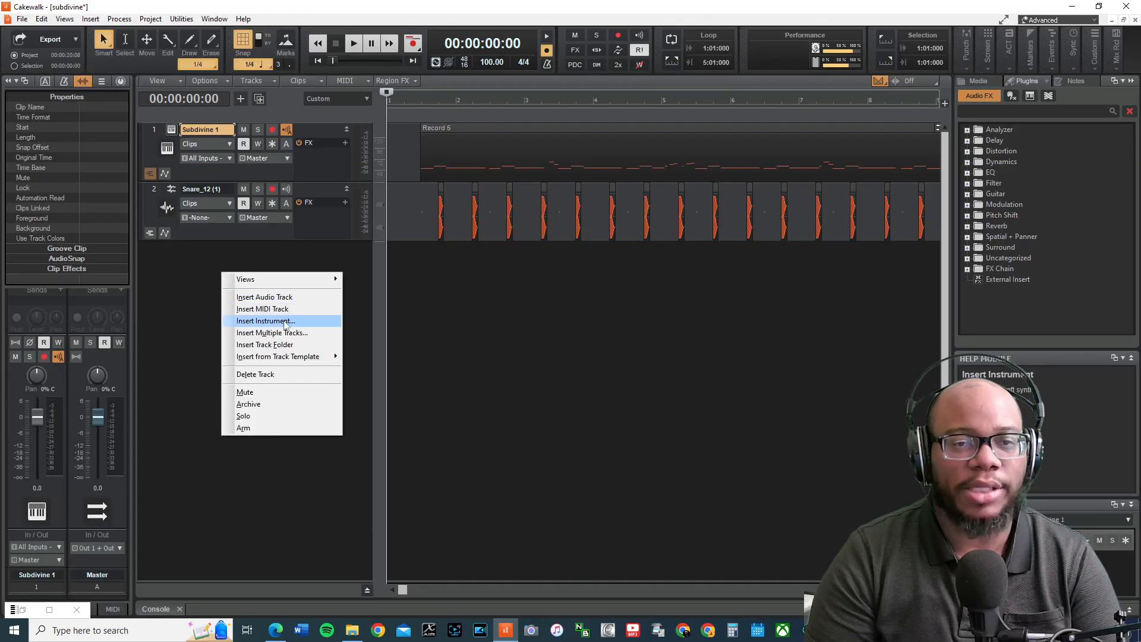
{"action": "left_click", "coordinate": [265, 321]}
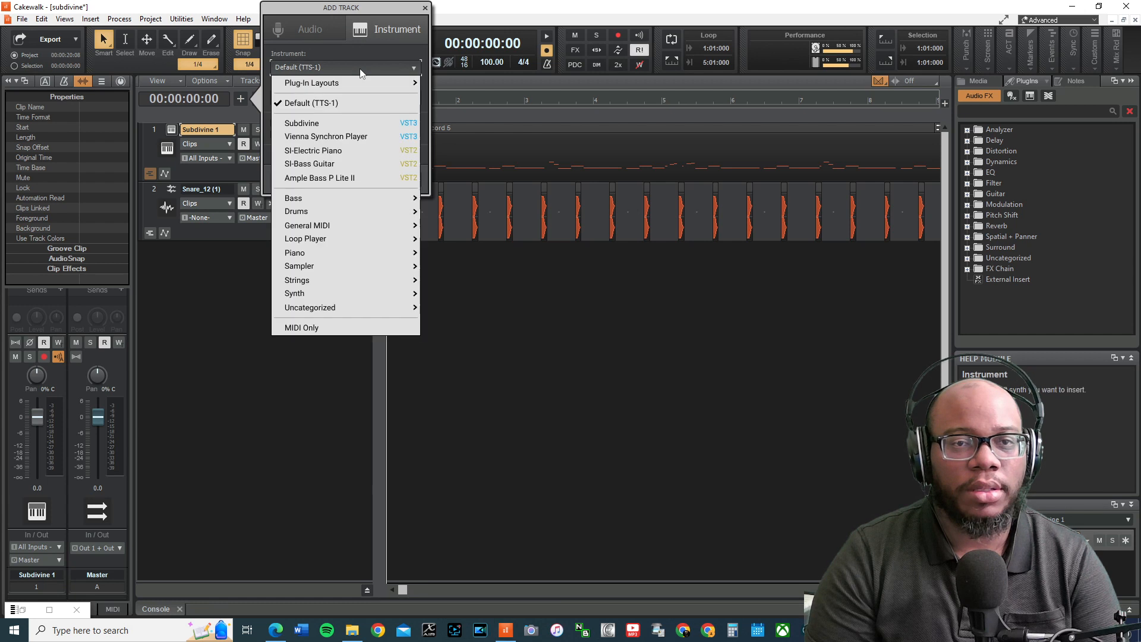
{"action": "mouse_move", "coordinate": [300, 122]}
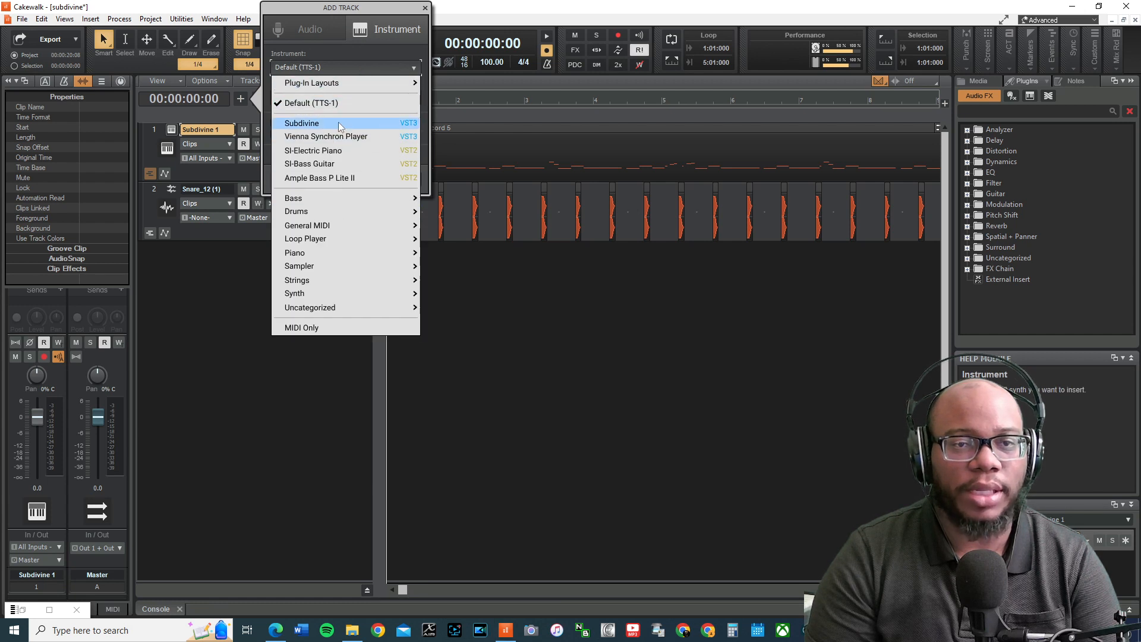
{"action": "mouse_move", "coordinate": [342, 294]}
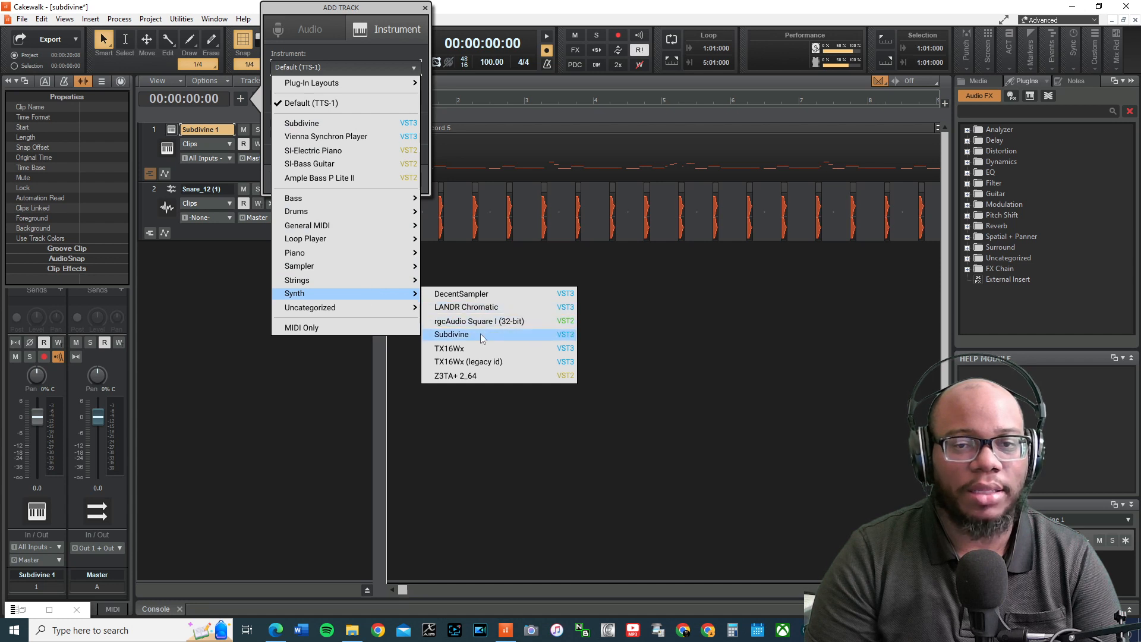
{"action": "left_click", "coordinate": [451, 334]}
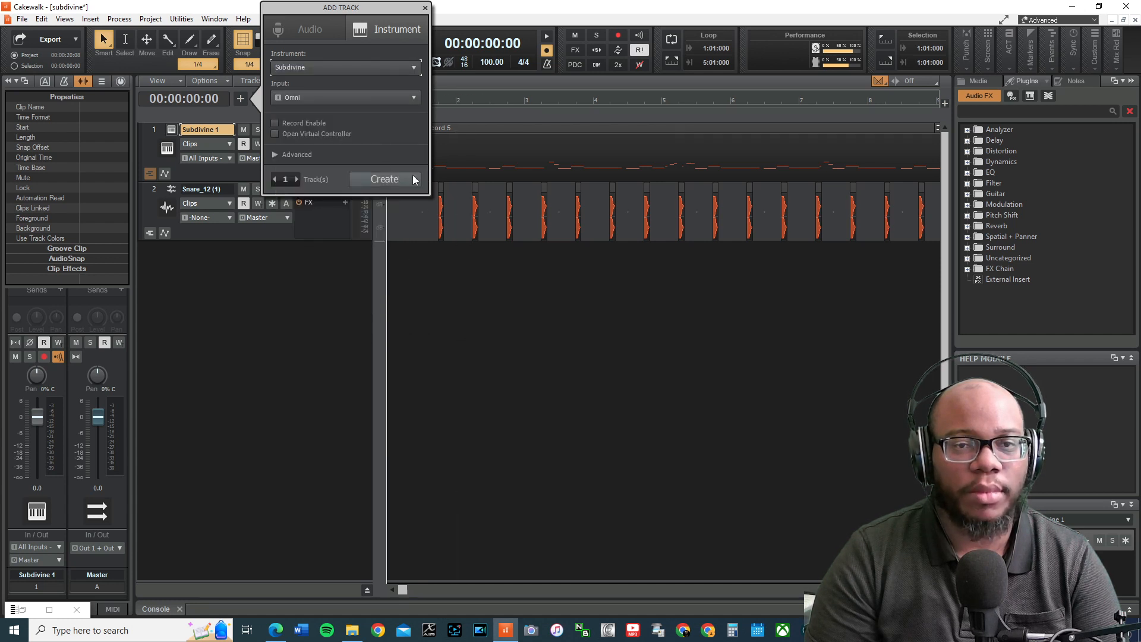
{"action": "left_click", "coordinate": [384, 180]}
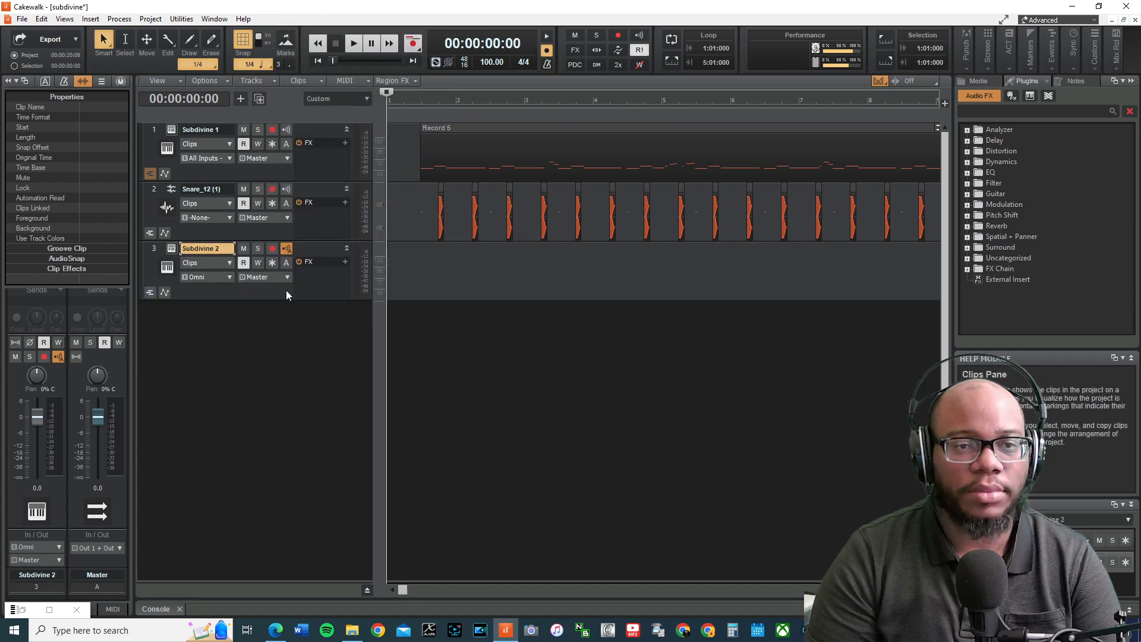
{"action": "left_click", "coordinate": [149, 248]}
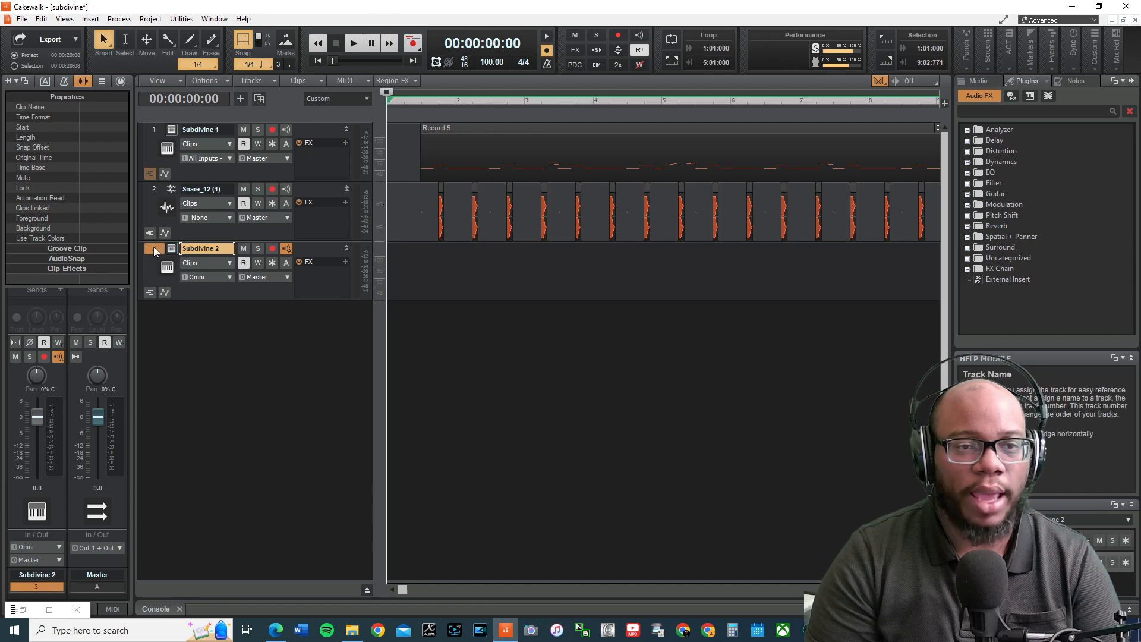
Show the Subdivine plugin on Bounce Dive and push its release slider to maximum.
{"action": "left_click", "coordinate": [286, 248]}
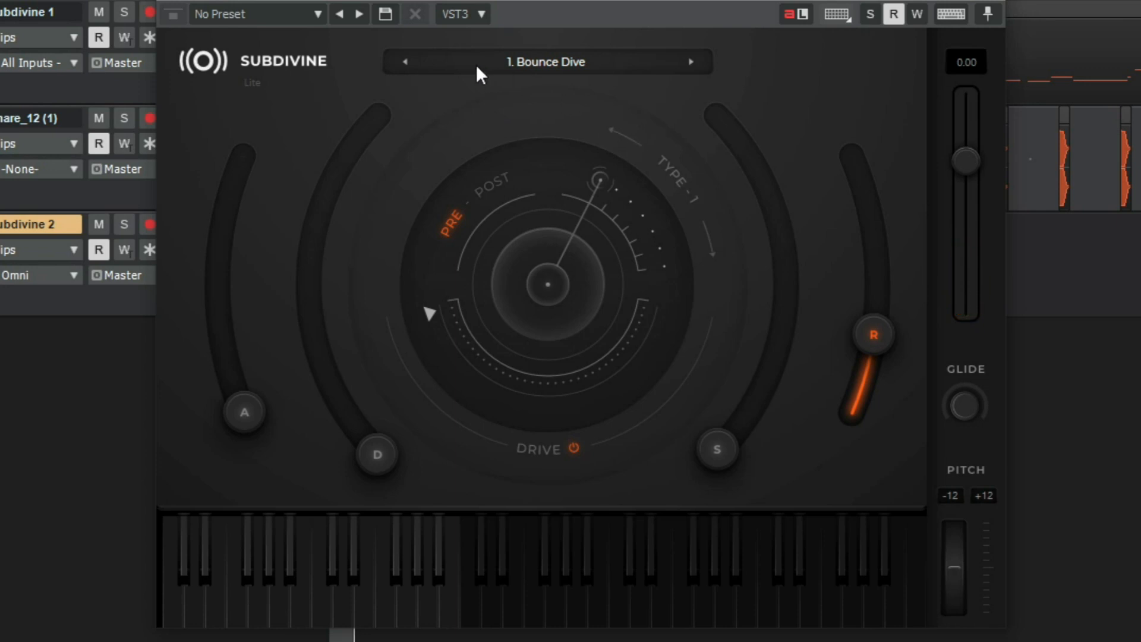
{"action": "mouse_move", "coordinate": [203, 451]}
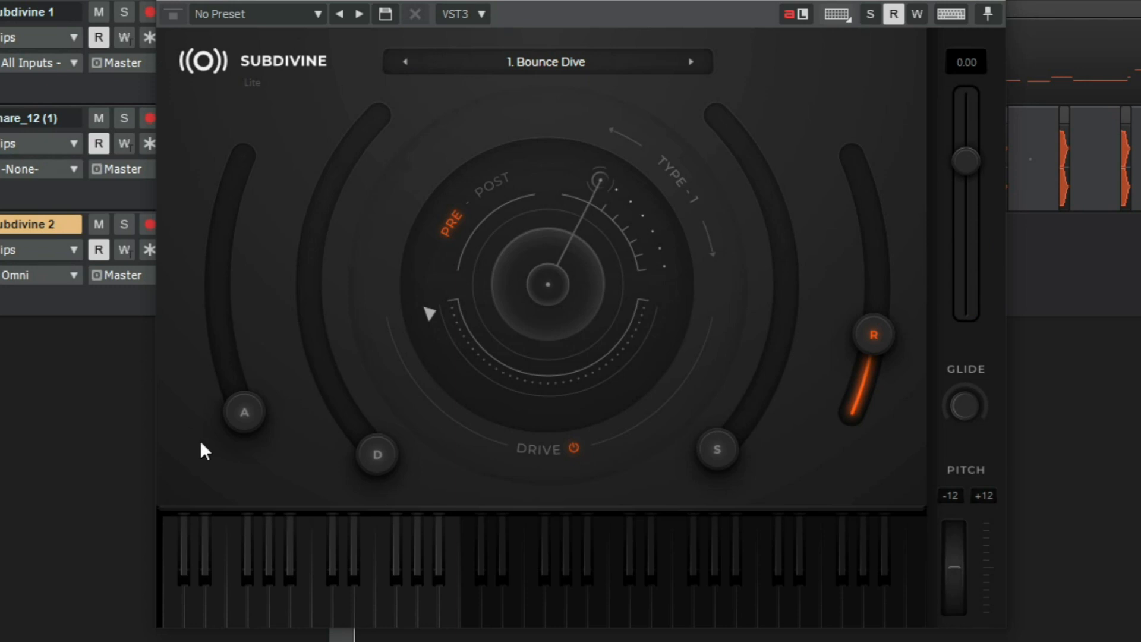
{"action": "mouse_move", "coordinate": [636, 500]}
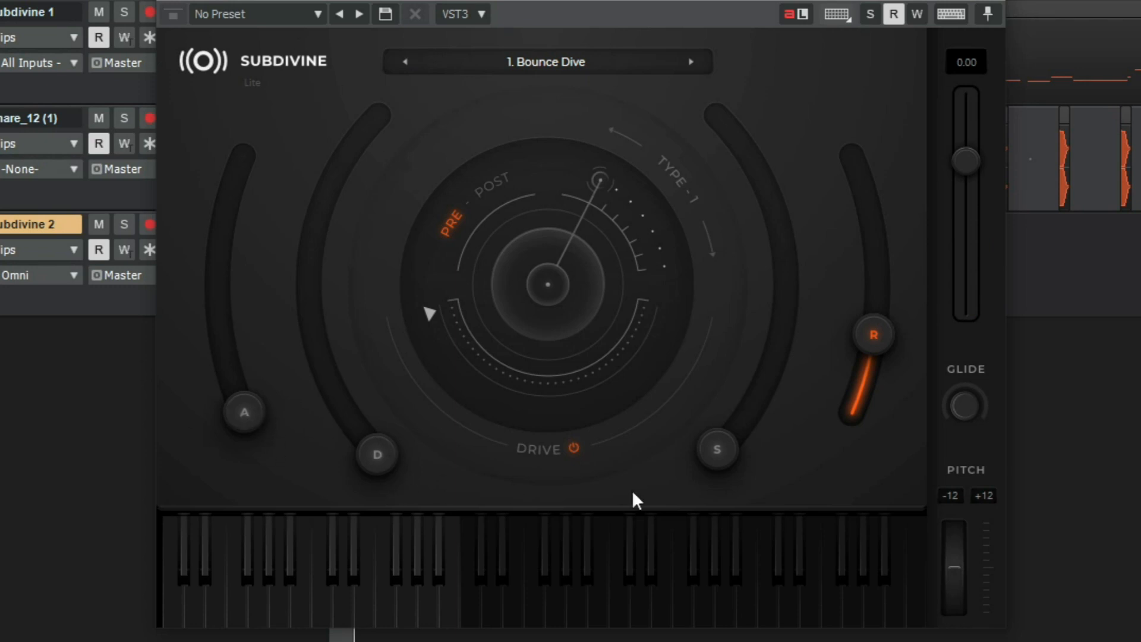
{"action": "mouse_move", "coordinate": [232, 431]}
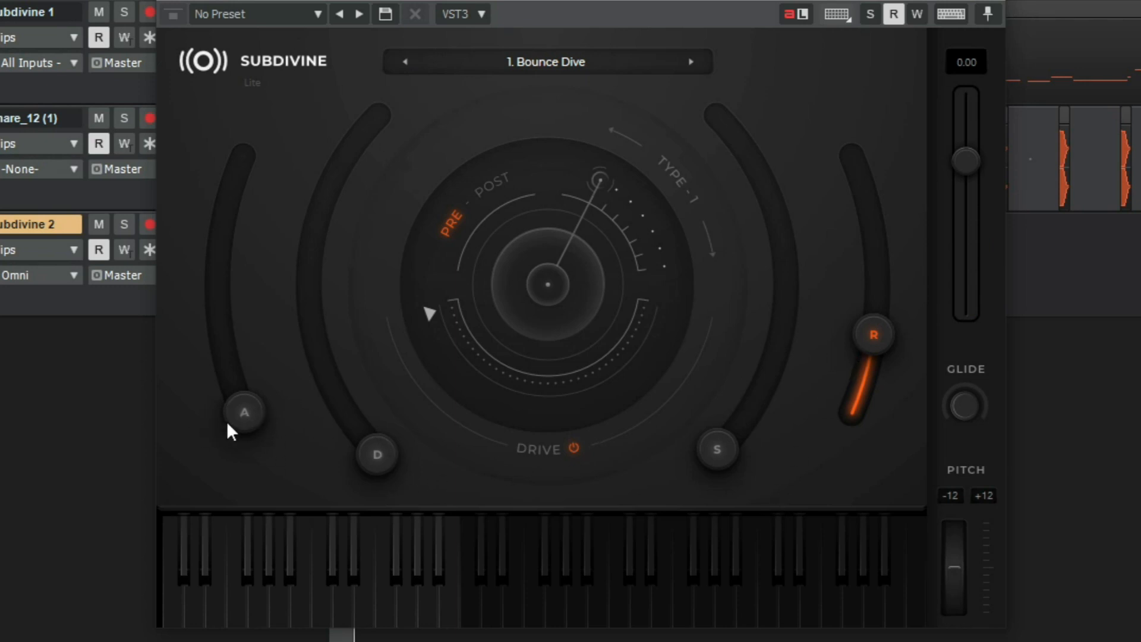
{"action": "mouse_move", "coordinate": [851, 349]}
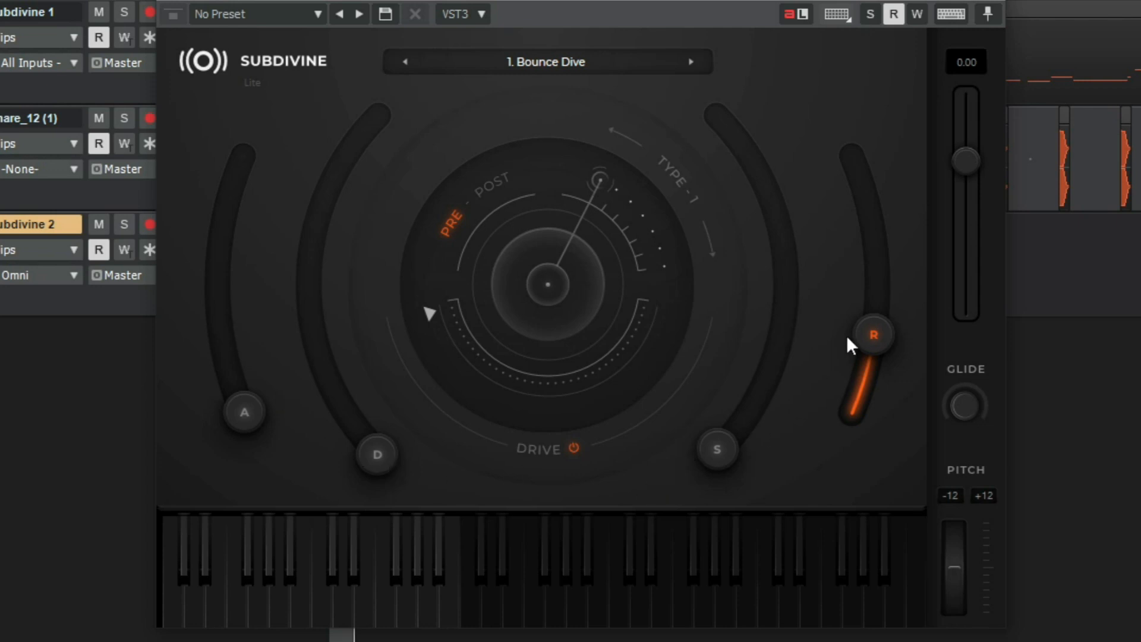
{"action": "mouse_move", "coordinate": [333, 429]}
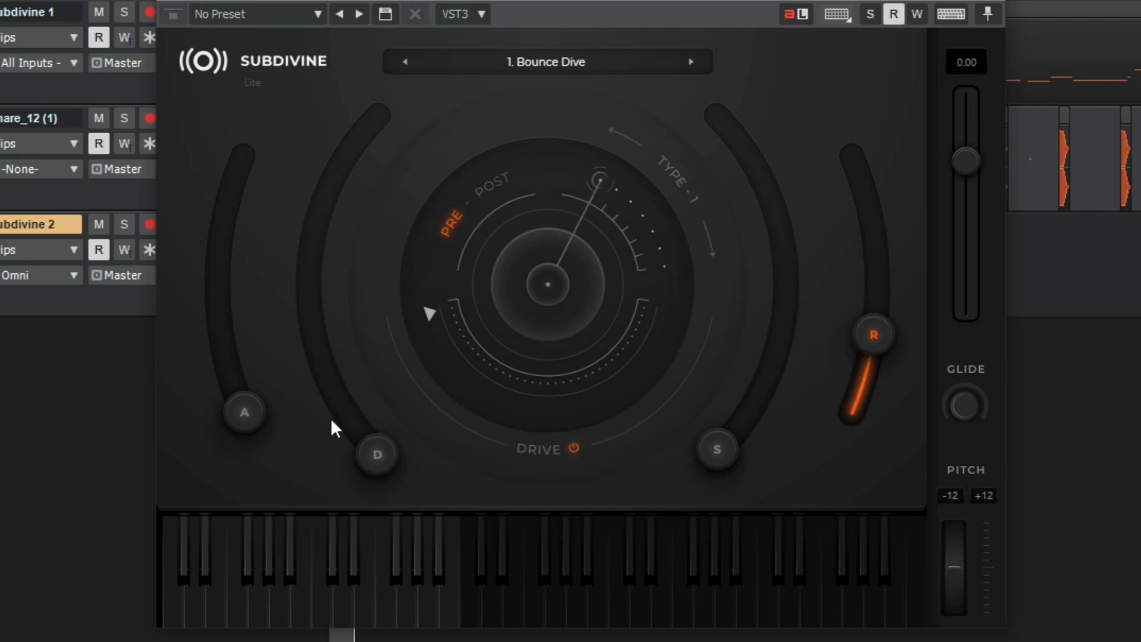
{"action": "mouse_move", "coordinate": [421, 464]}
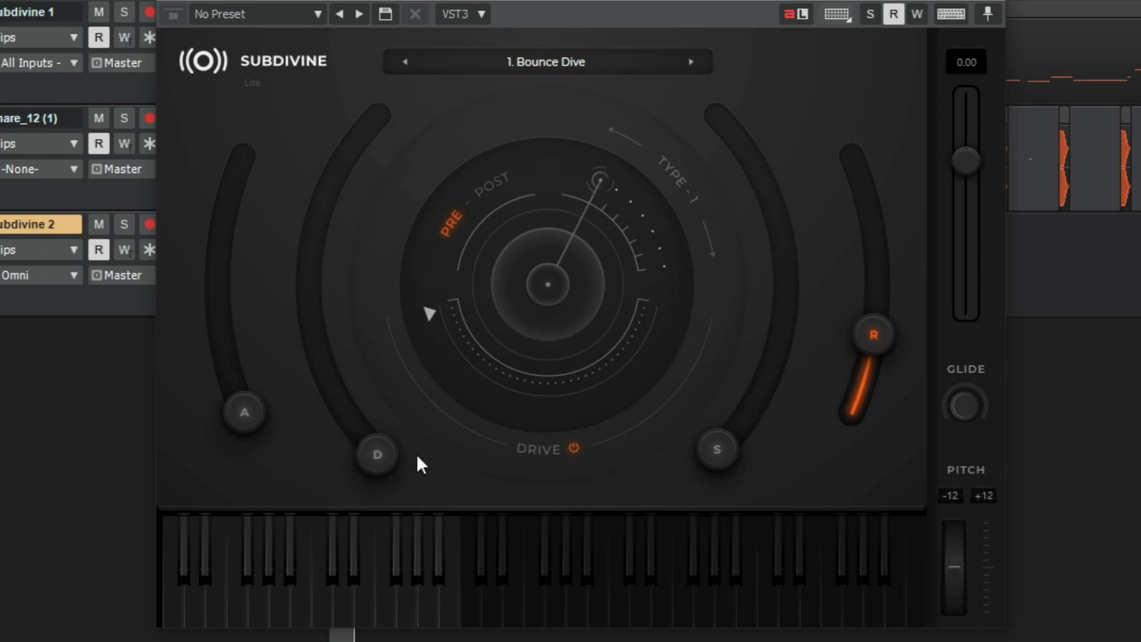
{"action": "mouse_move", "coordinate": [251, 242]}
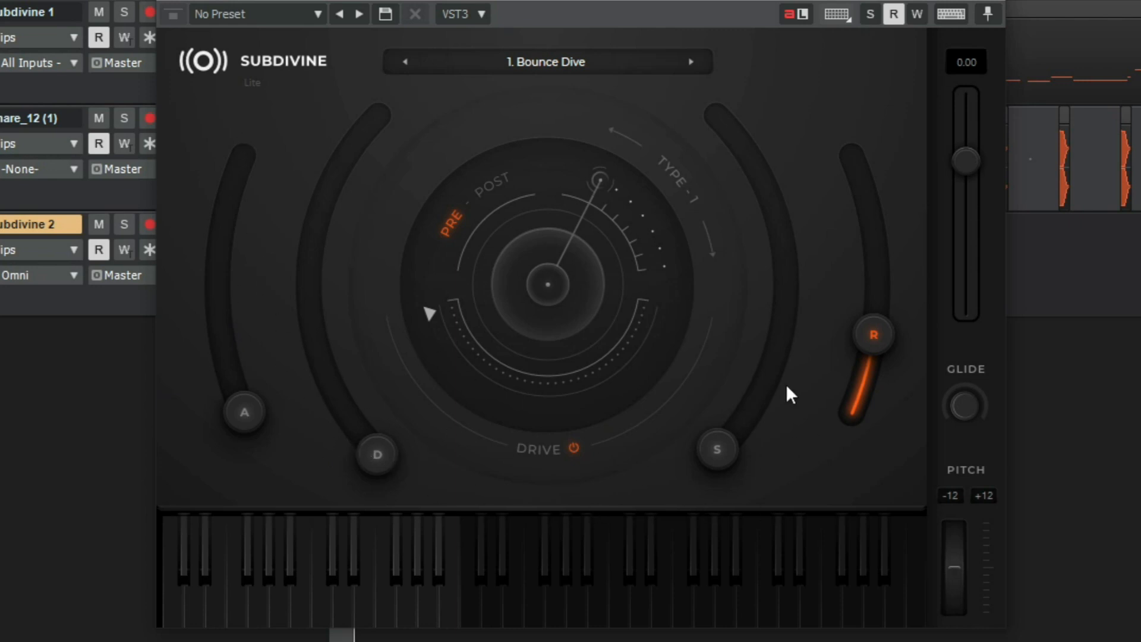
{"action": "mouse_move", "coordinate": [888, 393]}
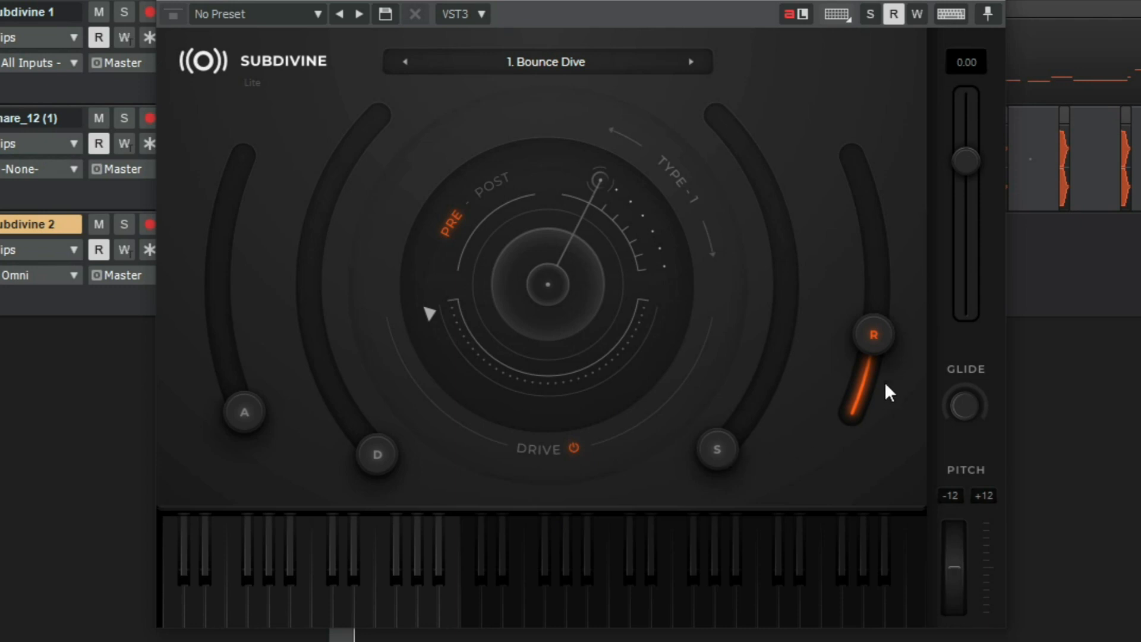
{"action": "mouse_move", "coordinate": [883, 350]}
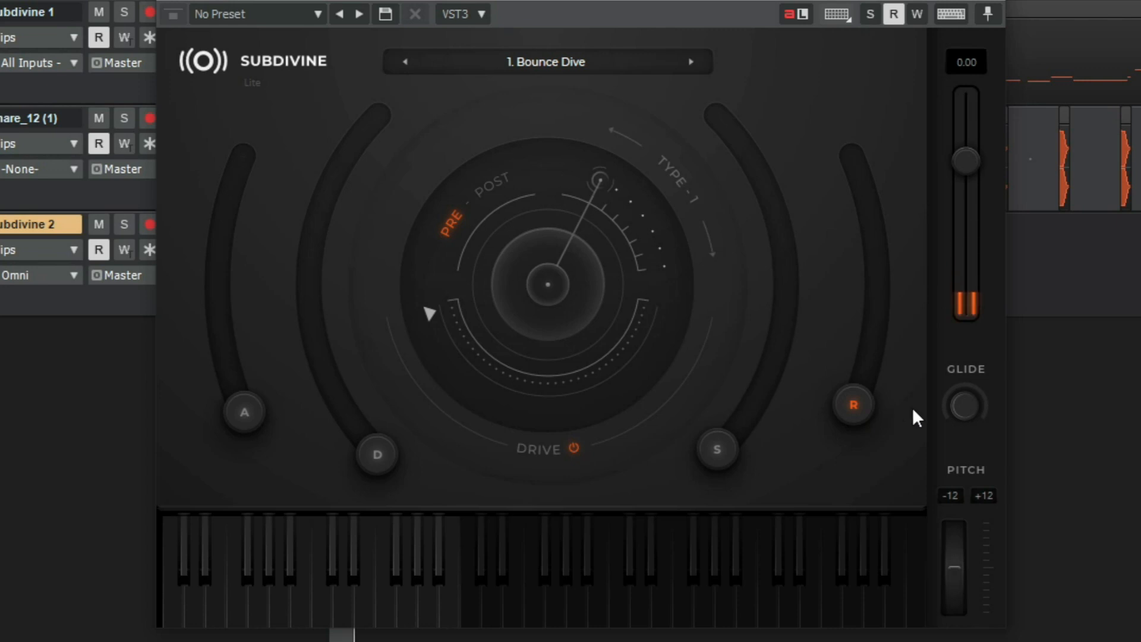
{"action": "left_click_drag", "start_coordinate": [852, 404], "coordinate": [852, 158]}
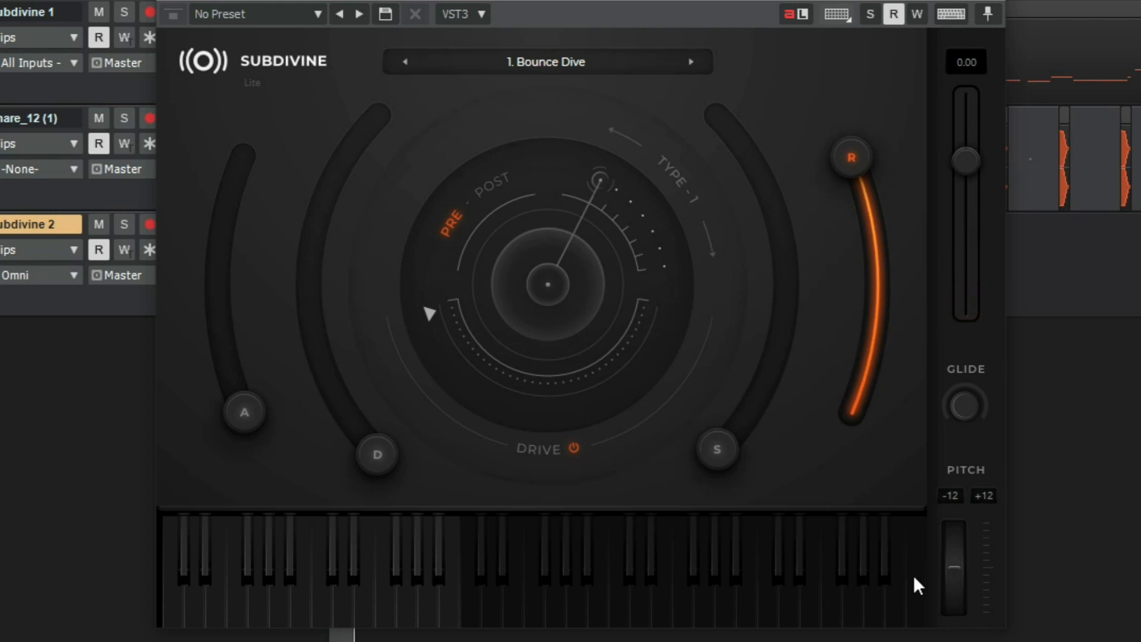
{"action": "mouse_move", "coordinate": [922, 556]}
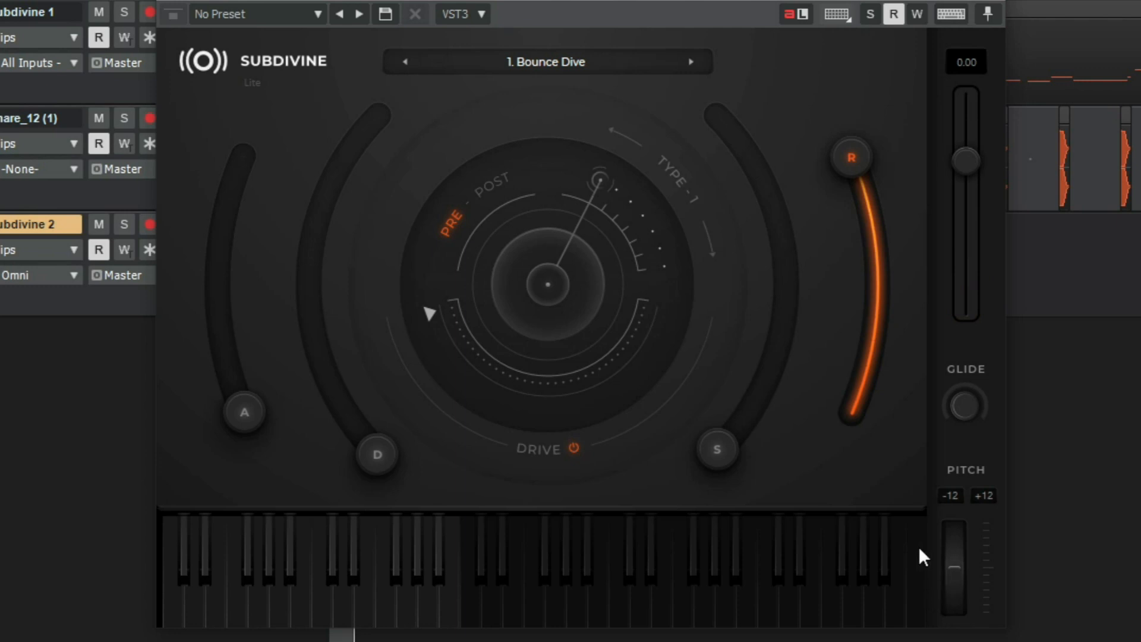
{"action": "left_click_drag", "start_coordinate": [952, 560], "coordinate": [952, 618]}
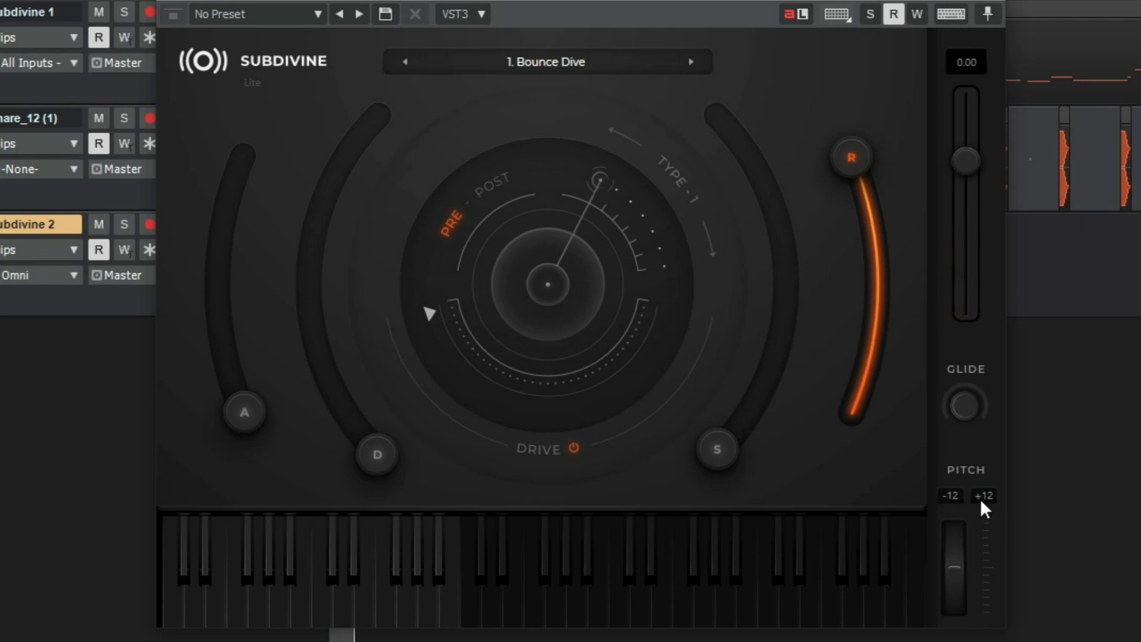
Adjust the upper PITCH range limit through +10, +12 and +11.
{"action": "left_click_drag", "start_coordinate": [984, 496], "coordinate": [998, 538]}
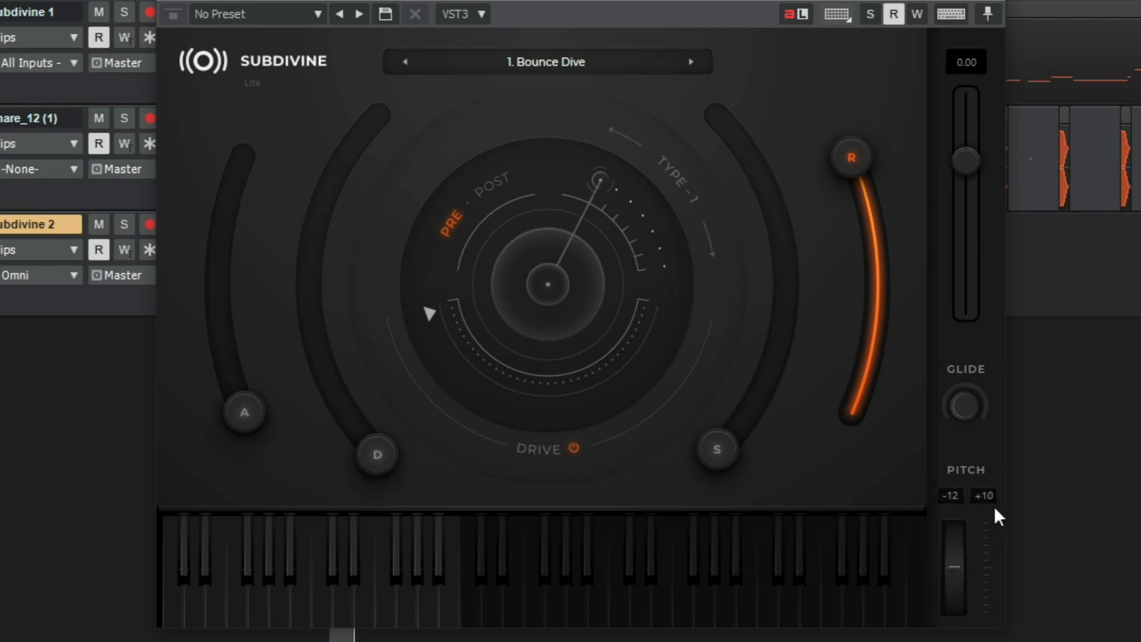
{"action": "left_click", "coordinate": [984, 496]}
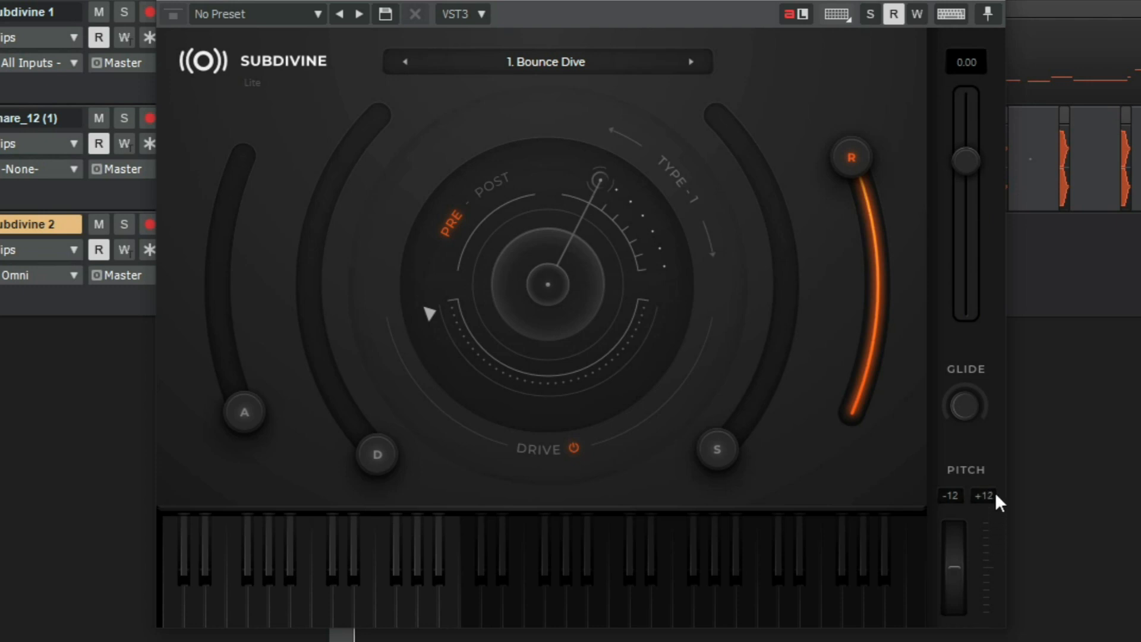
{"action": "left_click", "coordinate": [984, 496]}
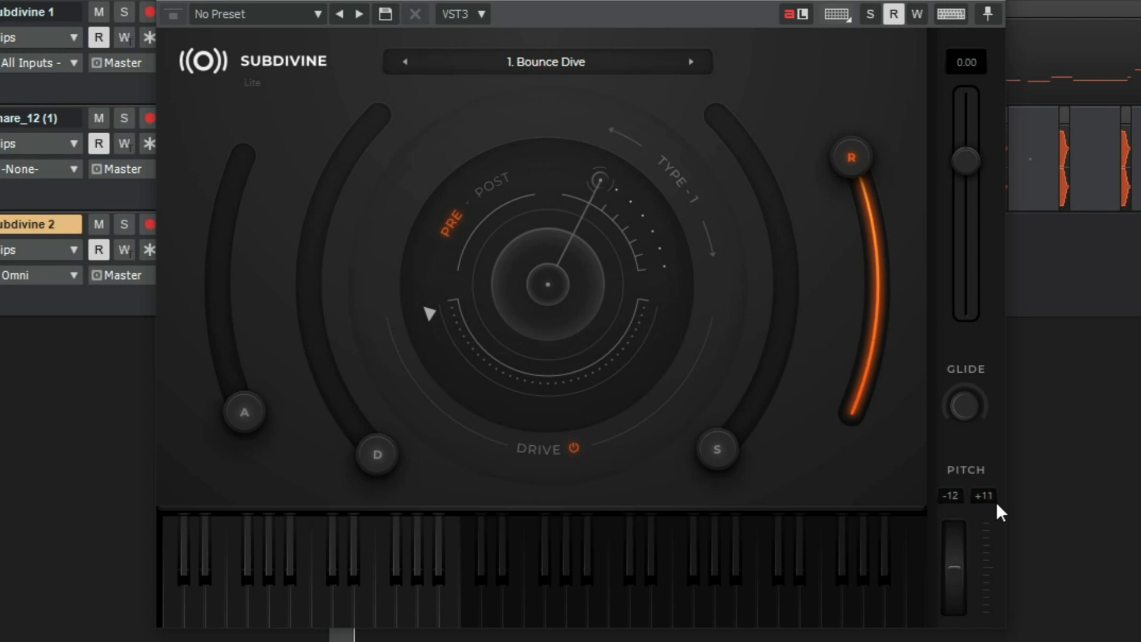
{"action": "left_click_drag", "start_coordinate": [983, 495], "coordinate": [1004, 553]}
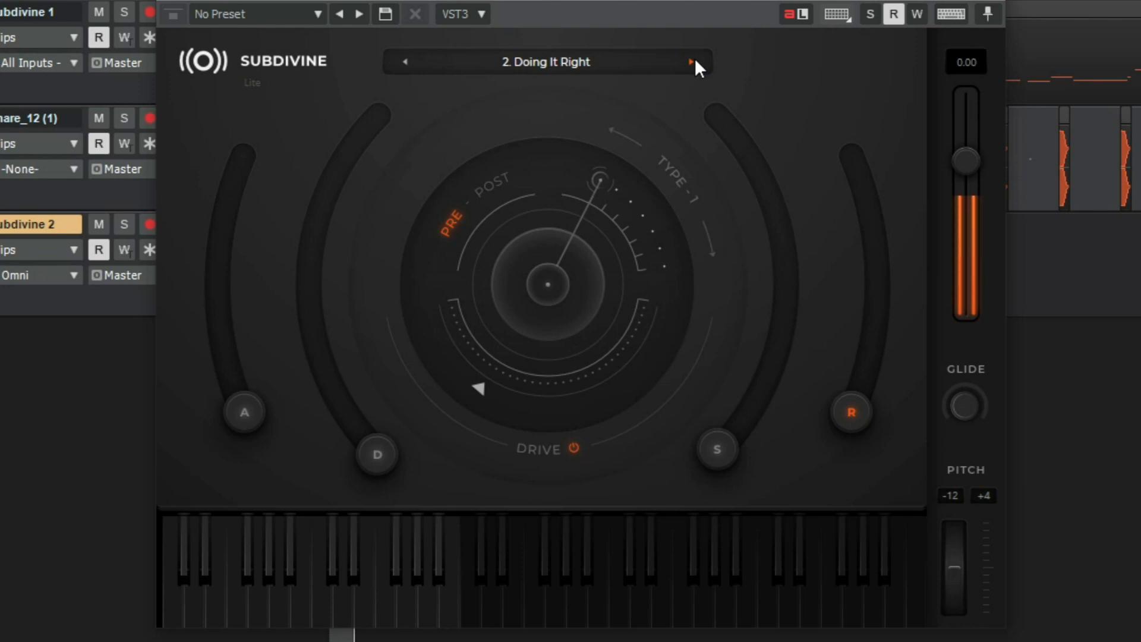
{"action": "mouse_move", "coordinate": [669, 74]}
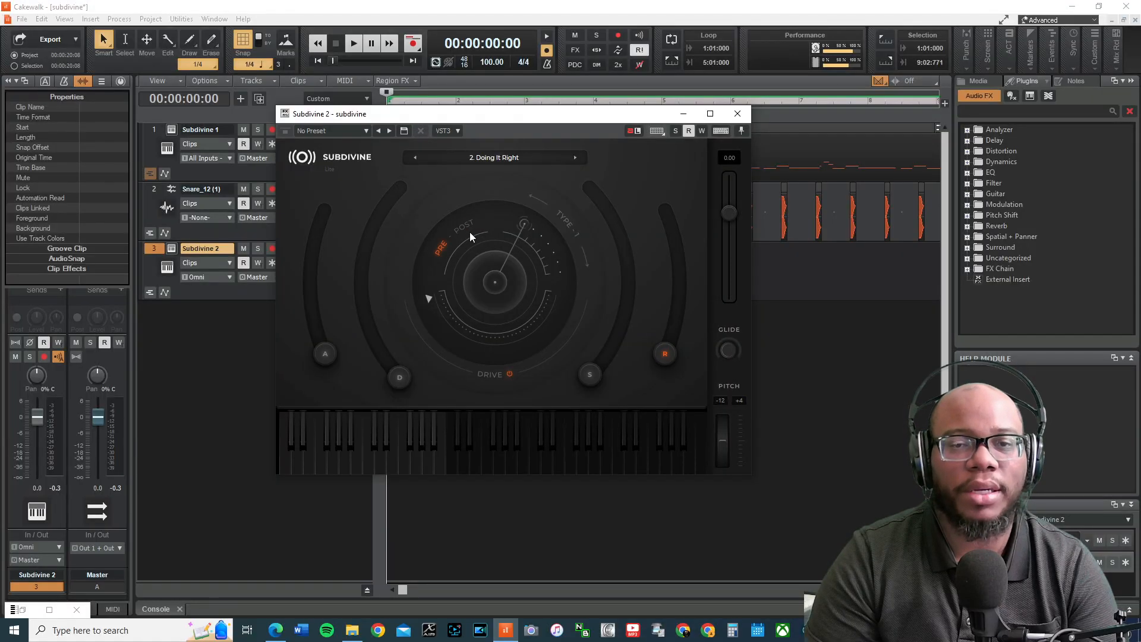
{"action": "mouse_move", "coordinate": [443, 253]}
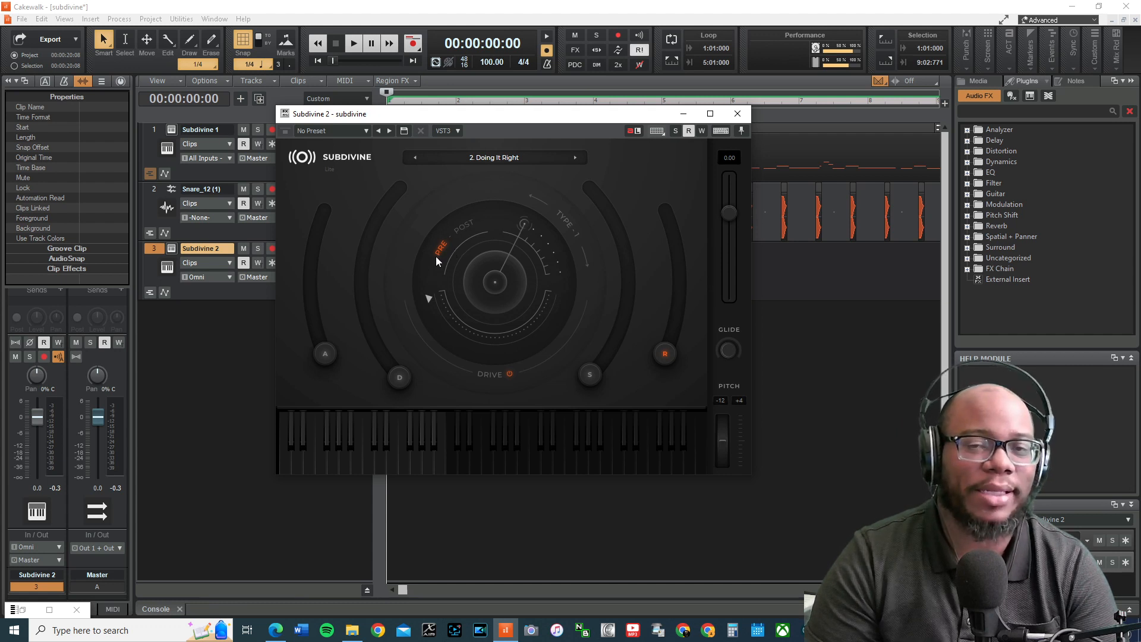
{"action": "mouse_move", "coordinate": [654, 169]}
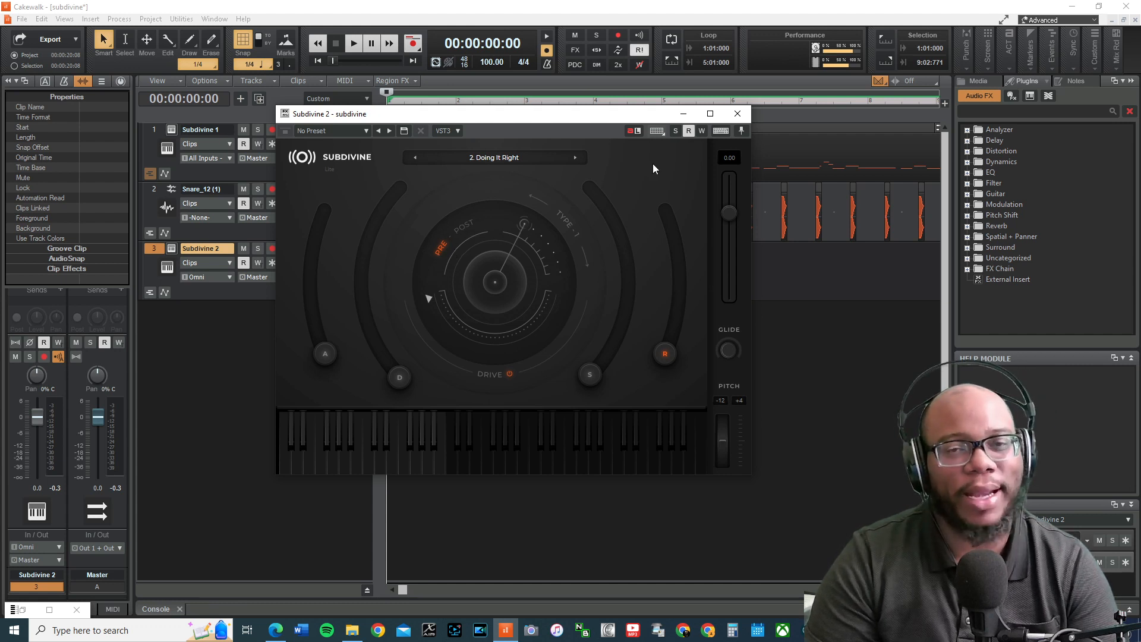
{"action": "mouse_move", "coordinate": [486, 239]}
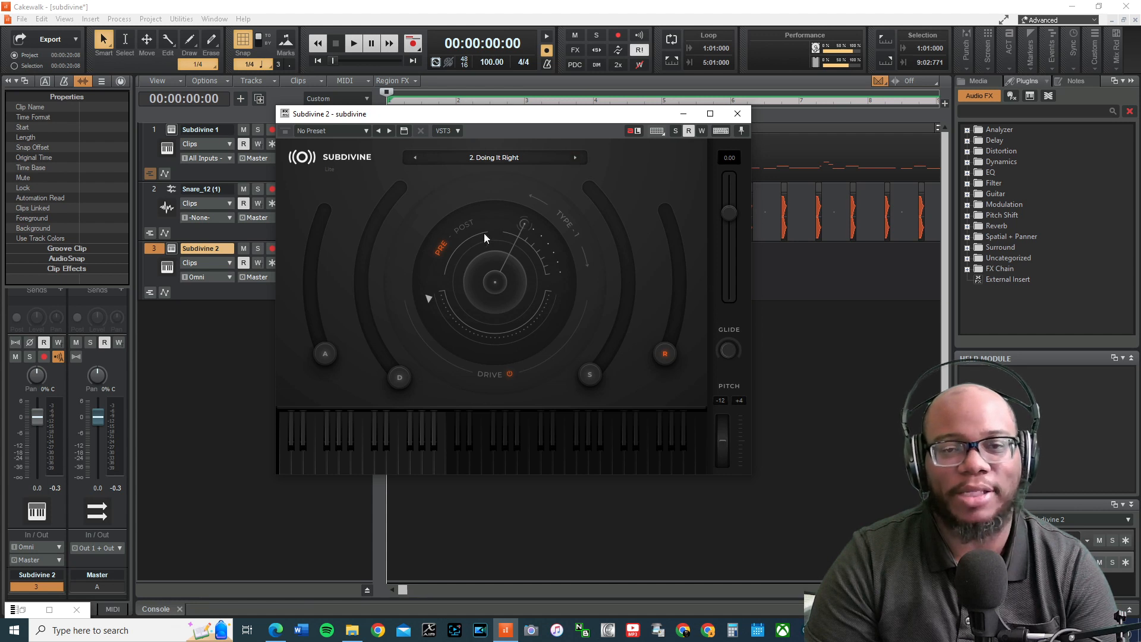
{"action": "mouse_move", "coordinate": [720, 356]}
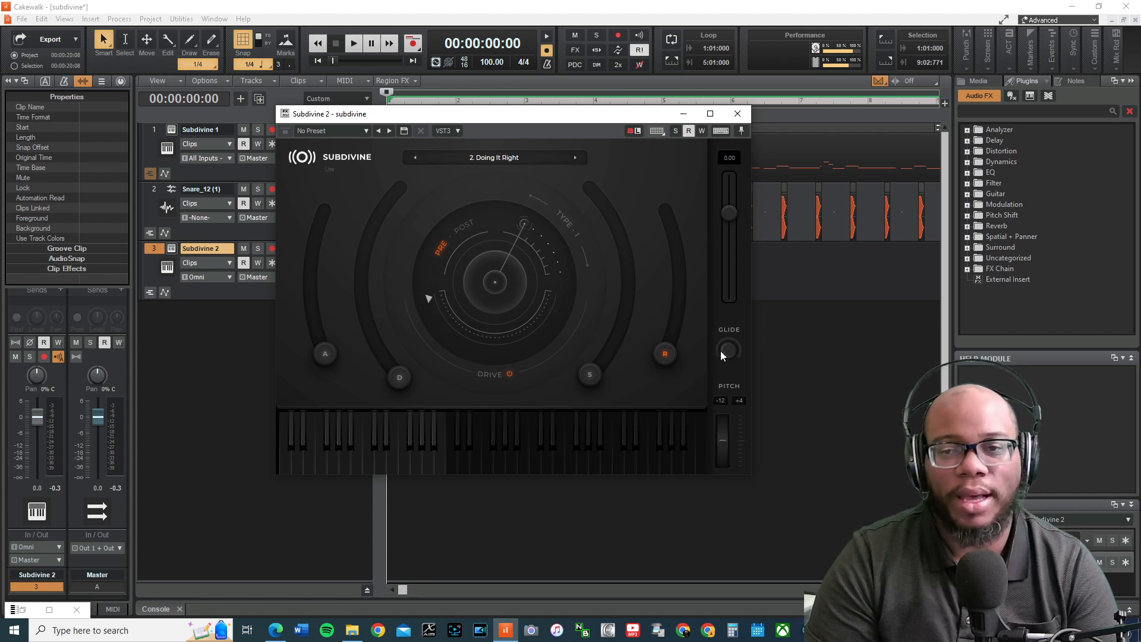
{"action": "mouse_move", "coordinate": [725, 316]}
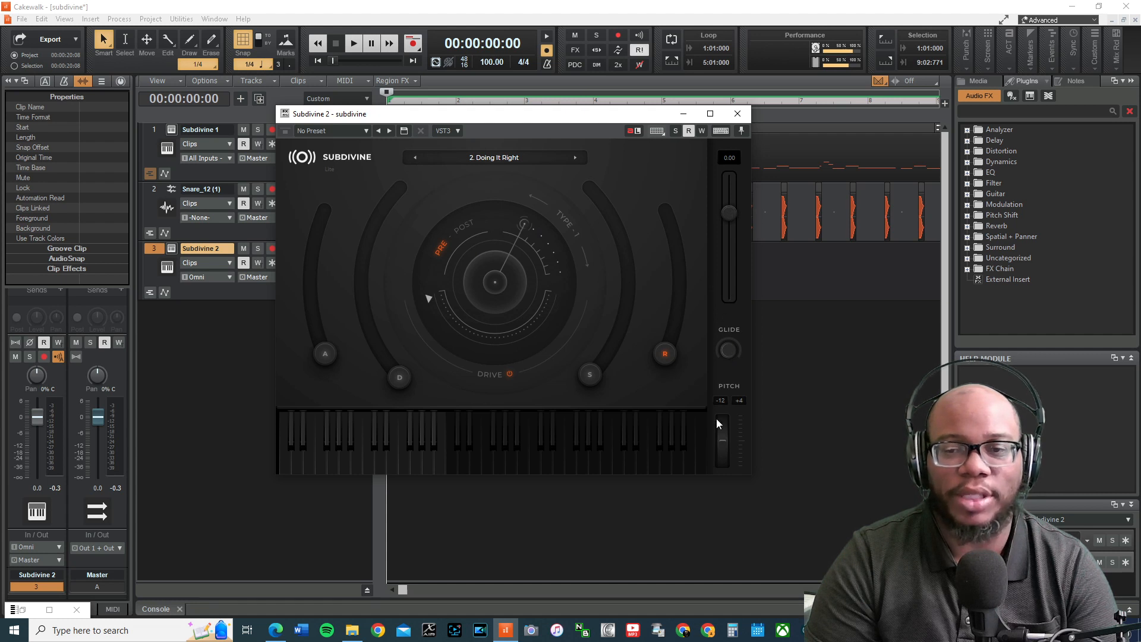
{"action": "mouse_move", "coordinate": [527, 452]}
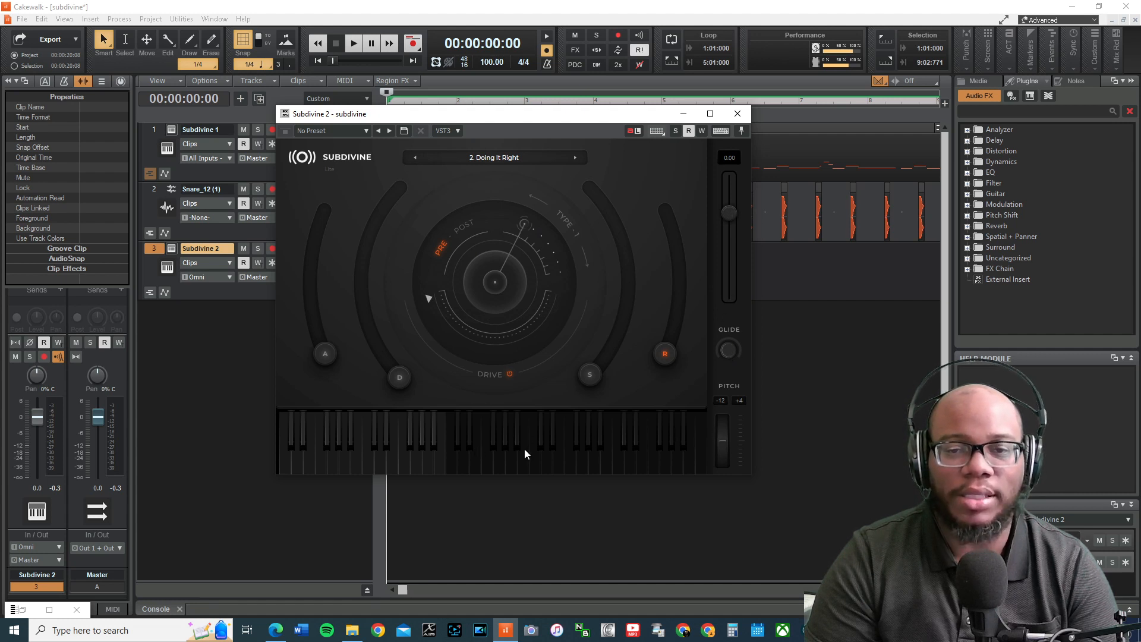
{"action": "mouse_move", "coordinate": [607, 463]}
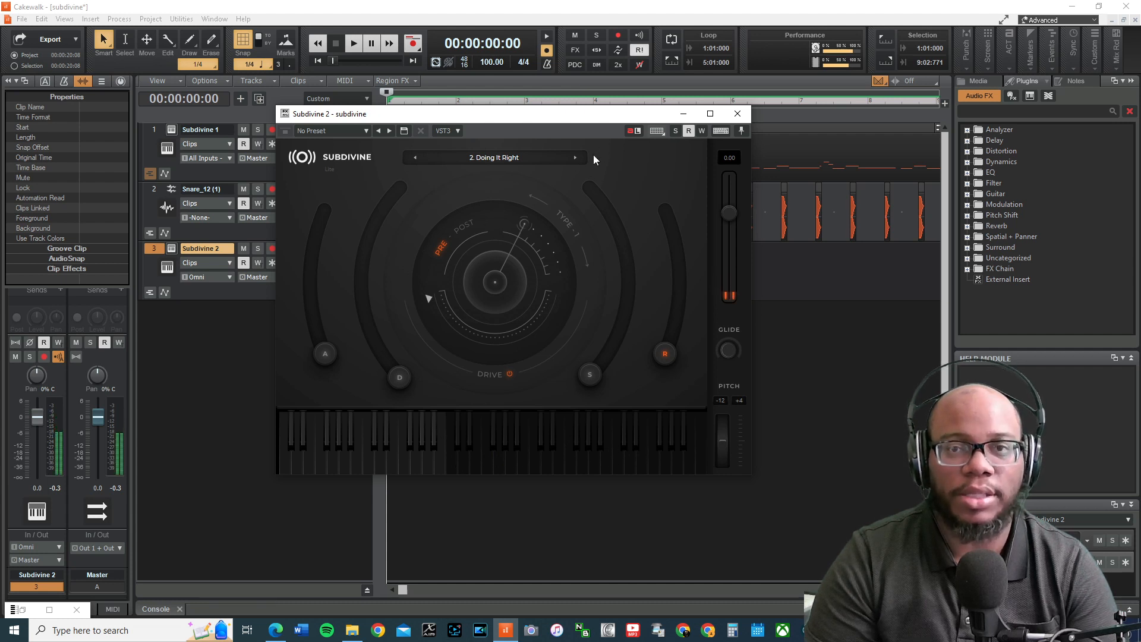
Step through 1000 Fathoms Deep, Not A Mousetrap, Deep Weep and Classic Sub Like That, then close Subdivine 2.
{"action": "left_click", "coordinate": [576, 157]}
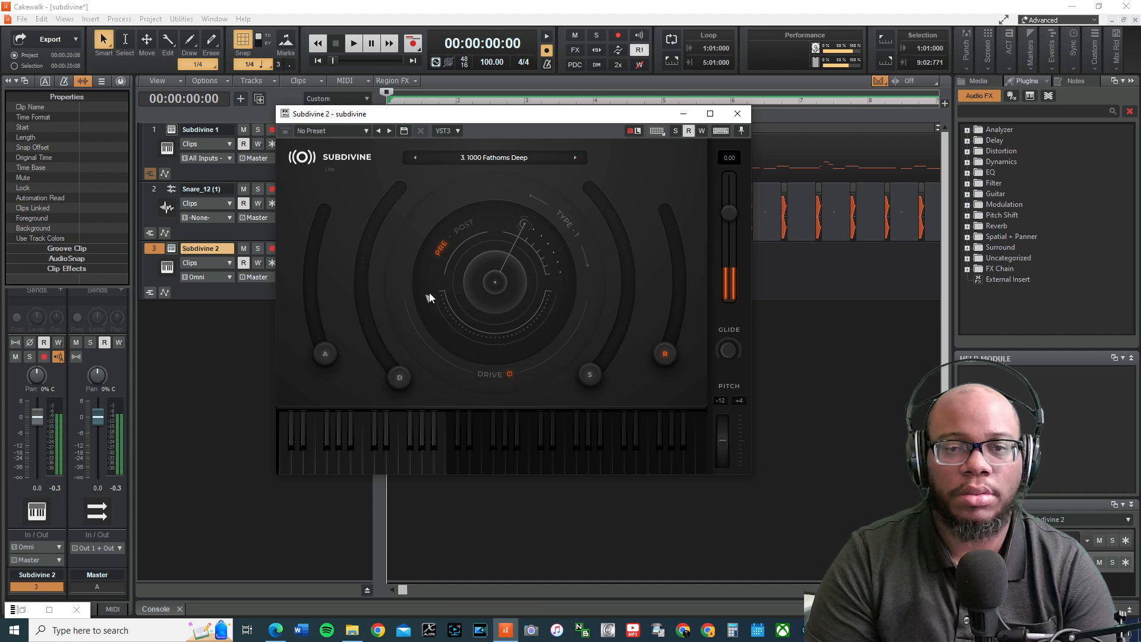
{"action": "mouse_move", "coordinate": [457, 329]}
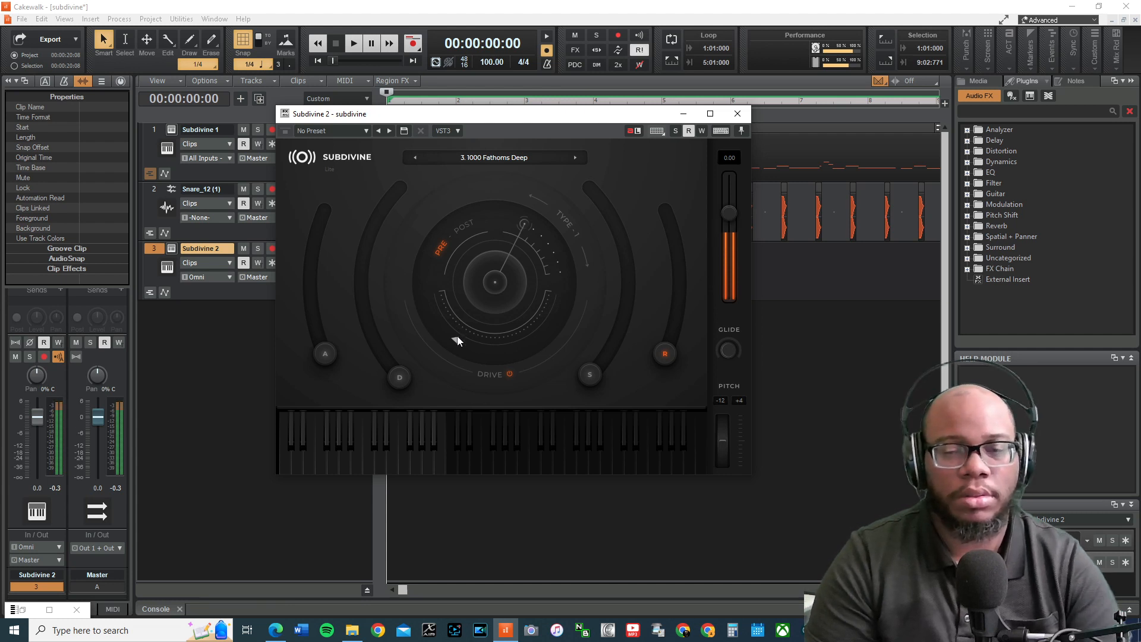
{"action": "left_click", "coordinate": [575, 157]}
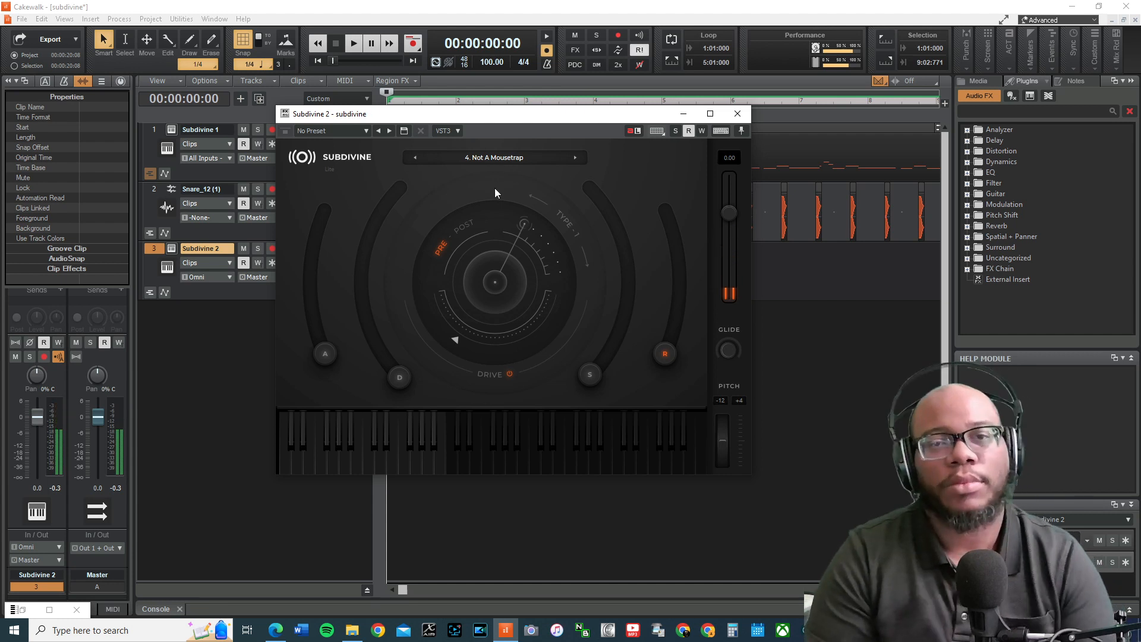
{"action": "mouse_move", "coordinate": [511, 141]}
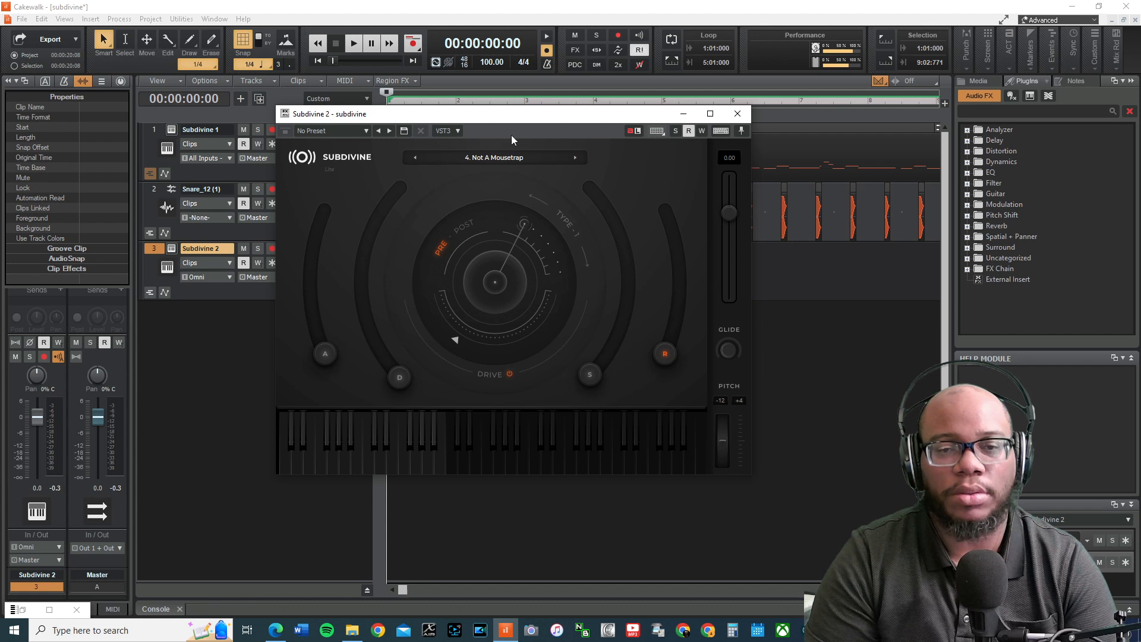
{"action": "left_click", "coordinate": [575, 157]}
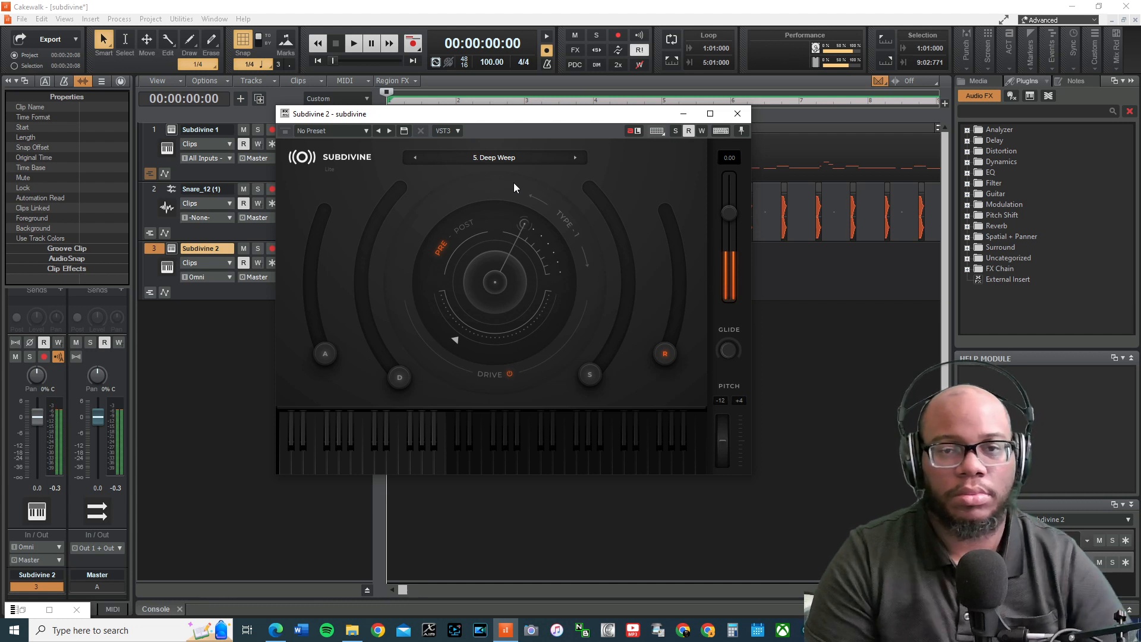
{"action": "left_click", "coordinate": [576, 157]}
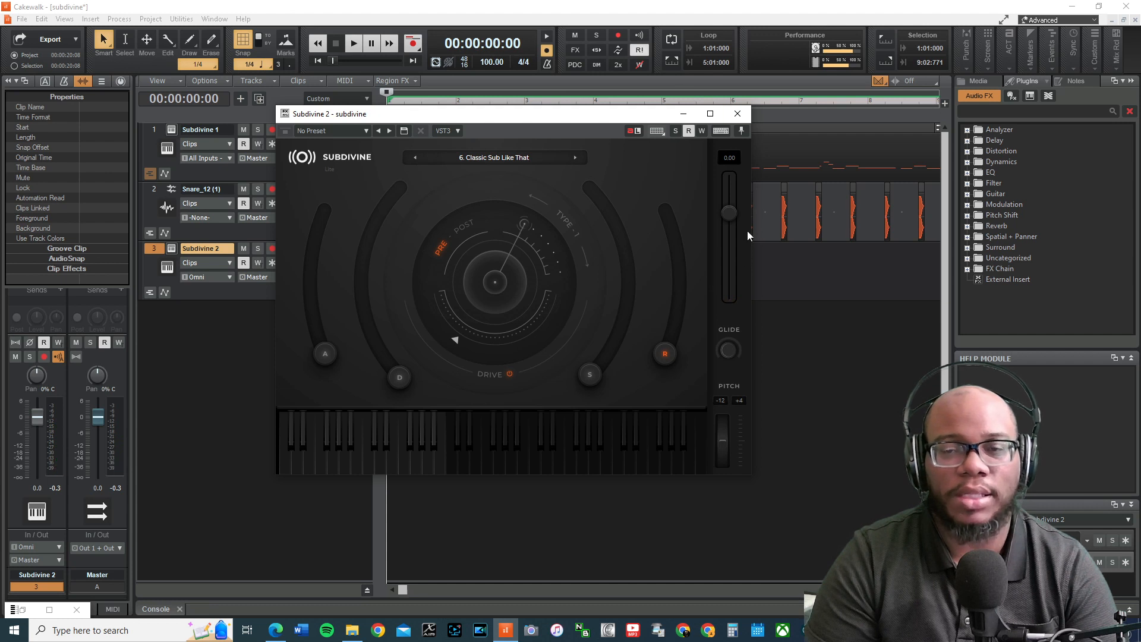
{"action": "left_click", "coordinate": [737, 114]}
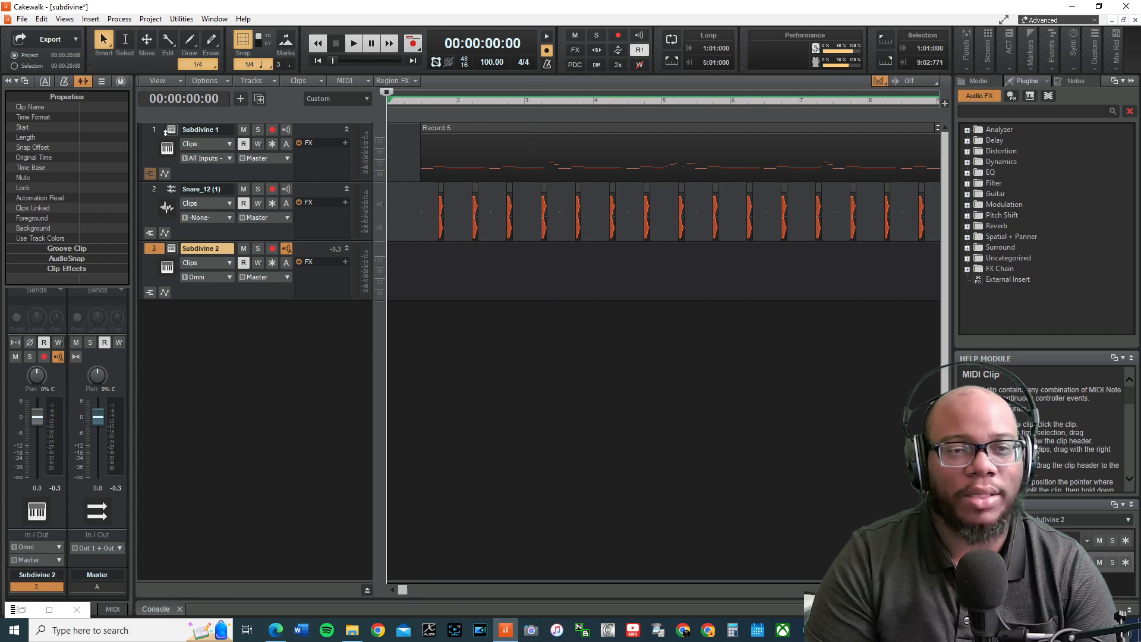
Delete the Subdivine 2 track from the track list and bring up the Subdivine 1 instrument.
{"action": "double_click", "coordinate": [202, 248]}
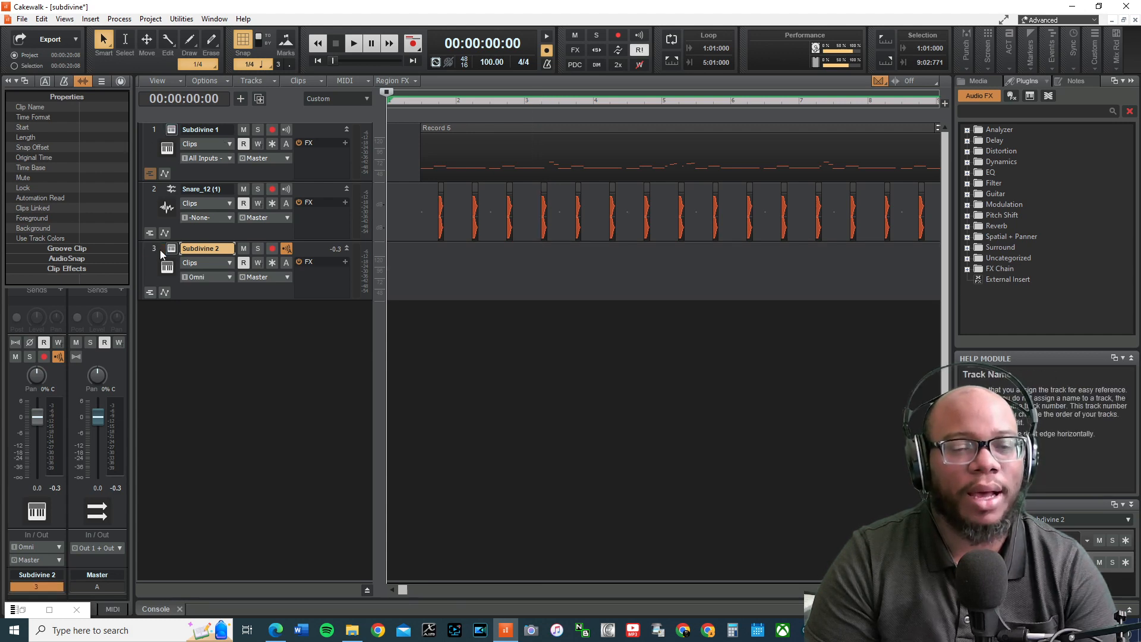
{"action": "right_click", "coordinate": [200, 248]}
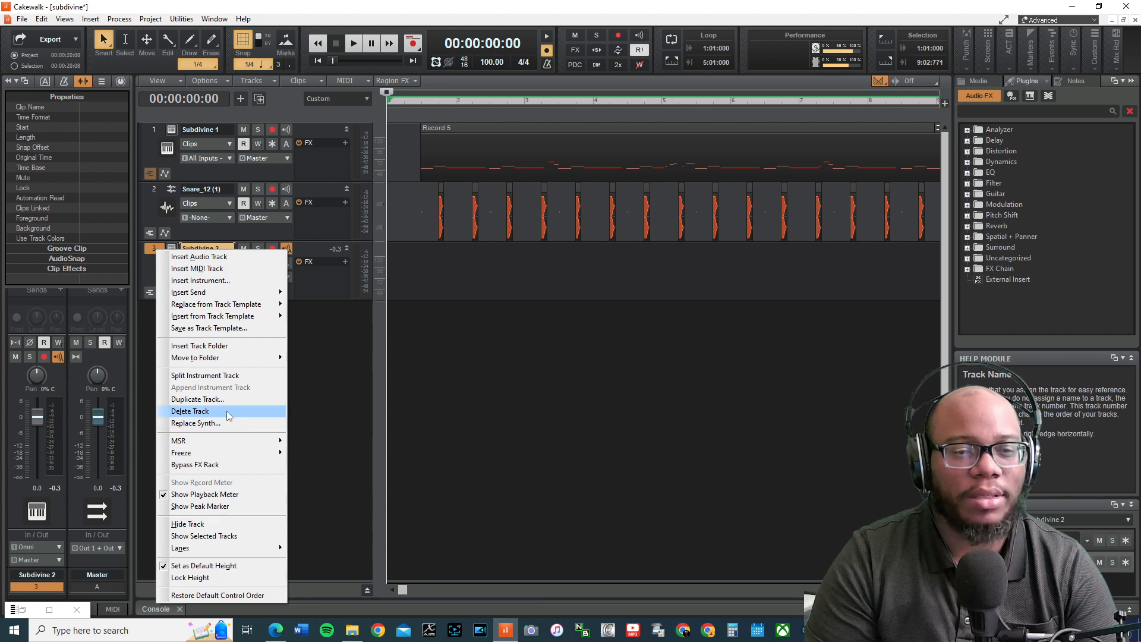
{"action": "left_click", "coordinate": [189, 412]}
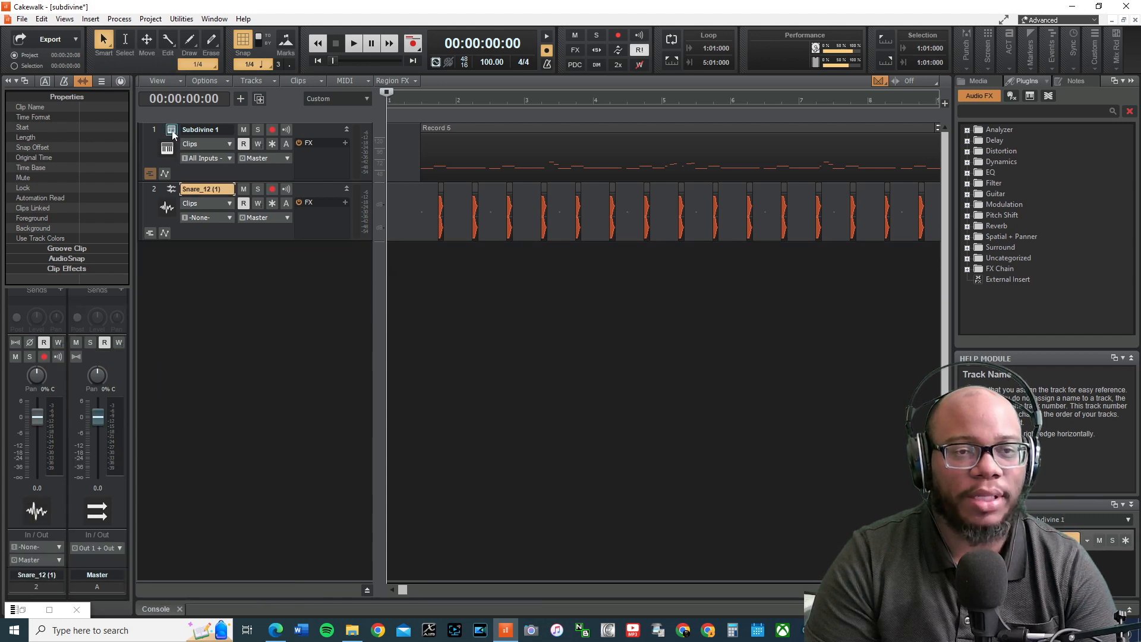
{"action": "left_click", "coordinate": [171, 129]}
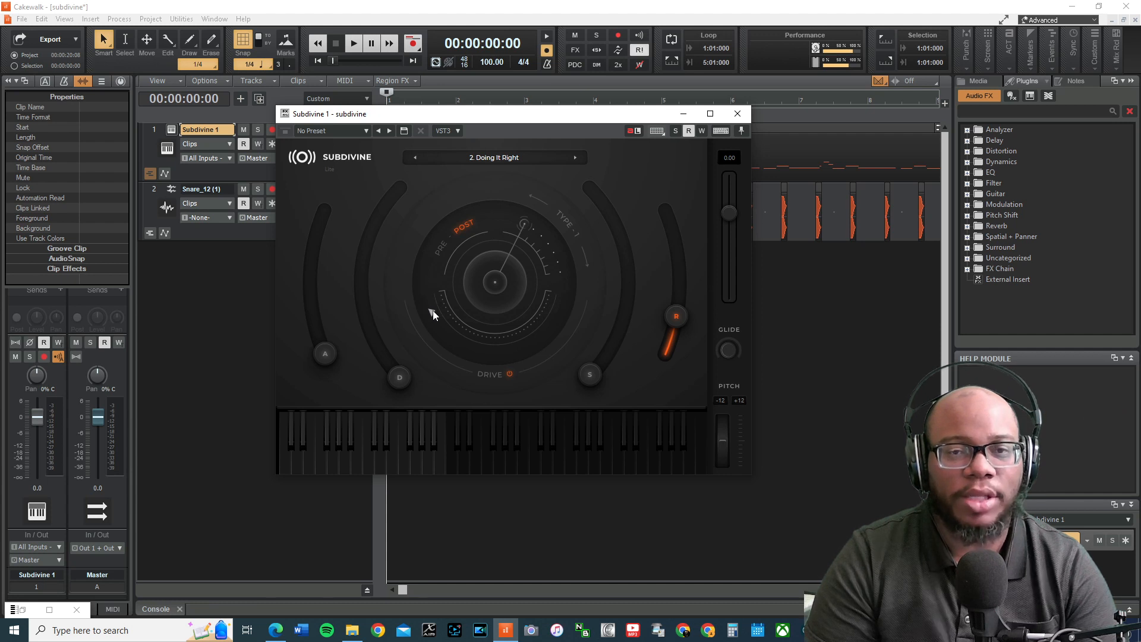
{"action": "mouse_move", "coordinate": [442, 323]}
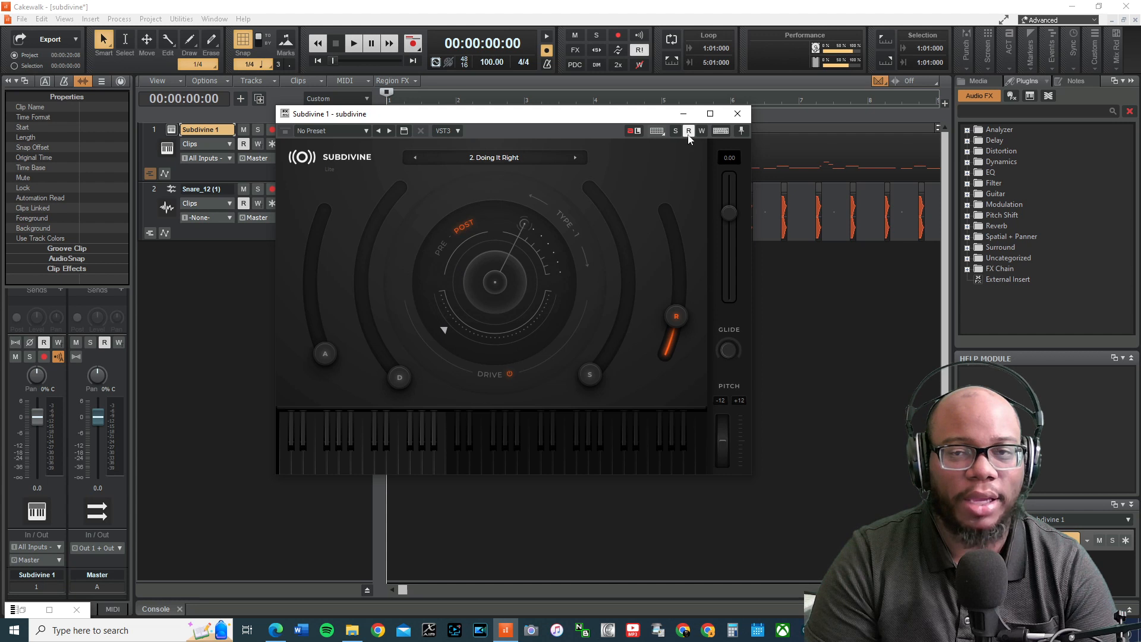
Close the Subdivine 1 window and play back the recorded two-track project from the transport.
{"action": "left_click", "coordinate": [737, 114]}
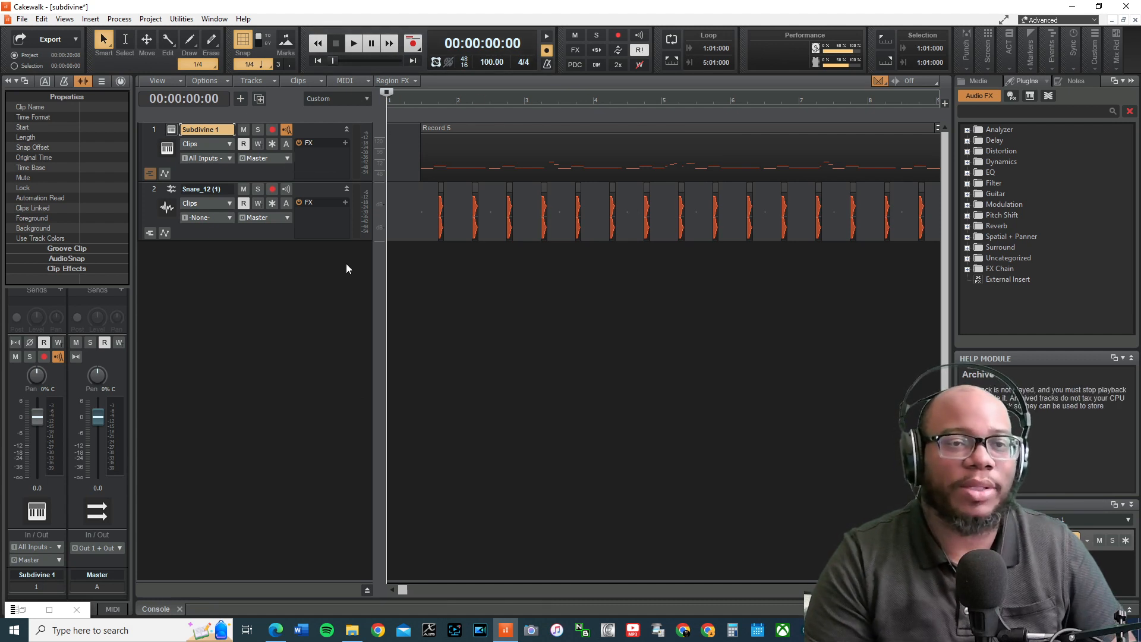
{"action": "left_click", "coordinate": [353, 43]}
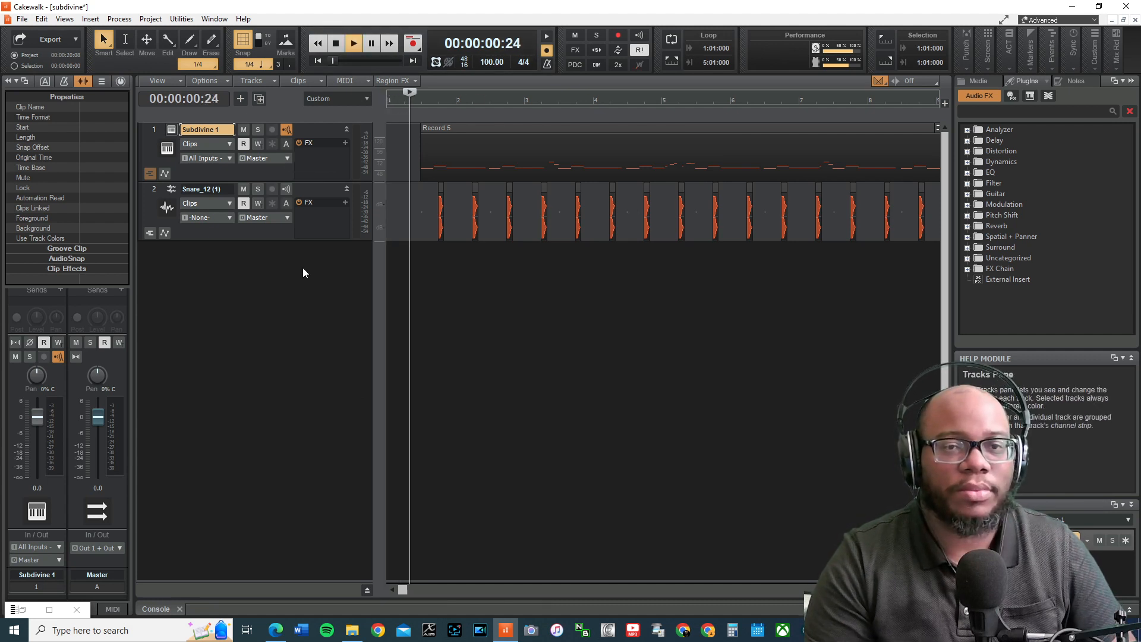
{"action": "left_click", "coordinate": [353, 42]}
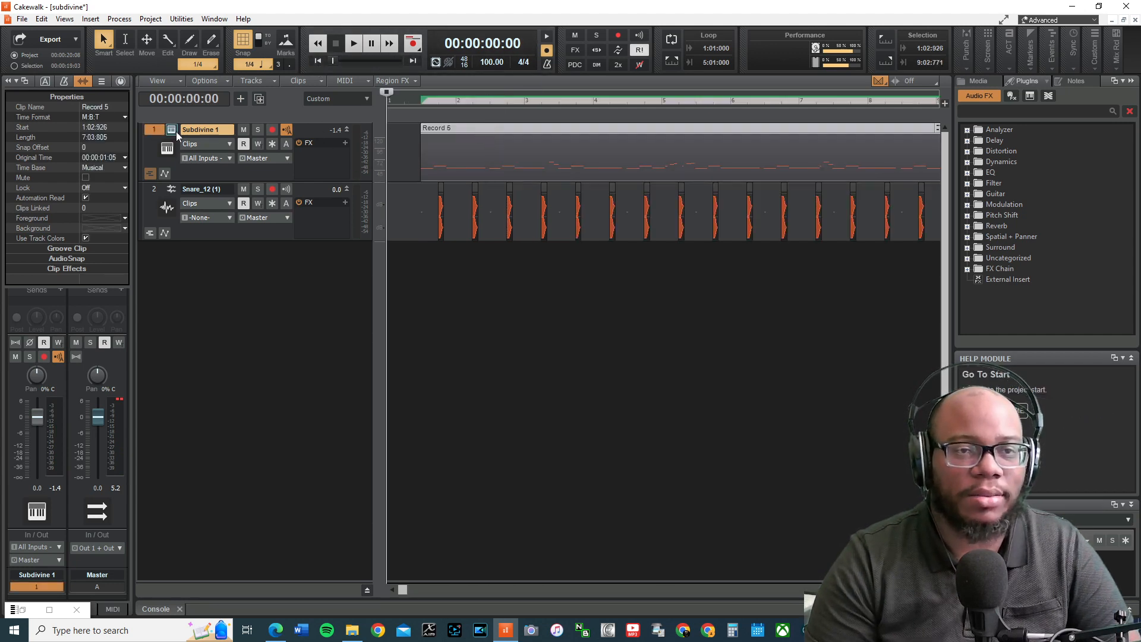
Glance at the Subdivine 1 instrument, play the project again, then stop and rewind to the start.
{"action": "left_click", "coordinate": [171, 130]}
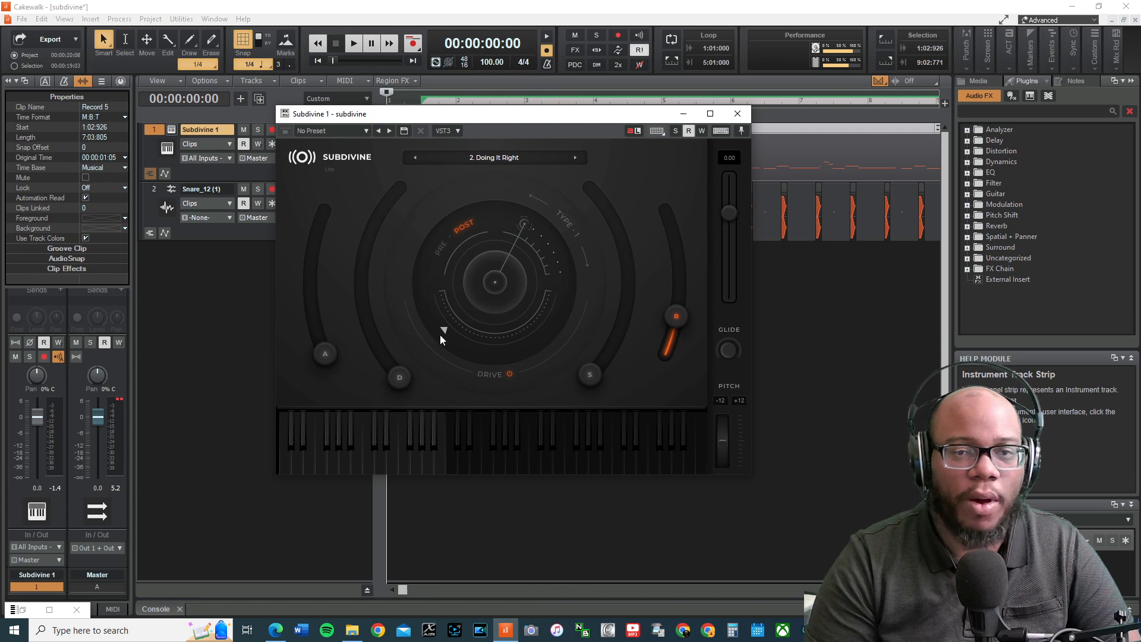
{"action": "left_click", "coordinate": [738, 114]}
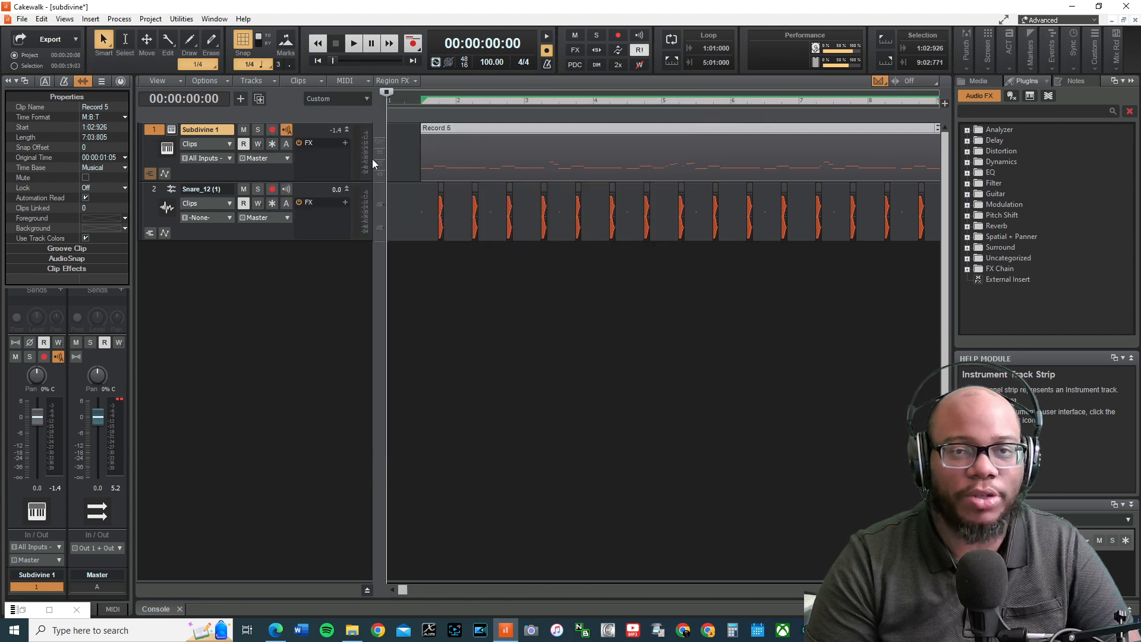
{"action": "left_click", "coordinate": [353, 44]}
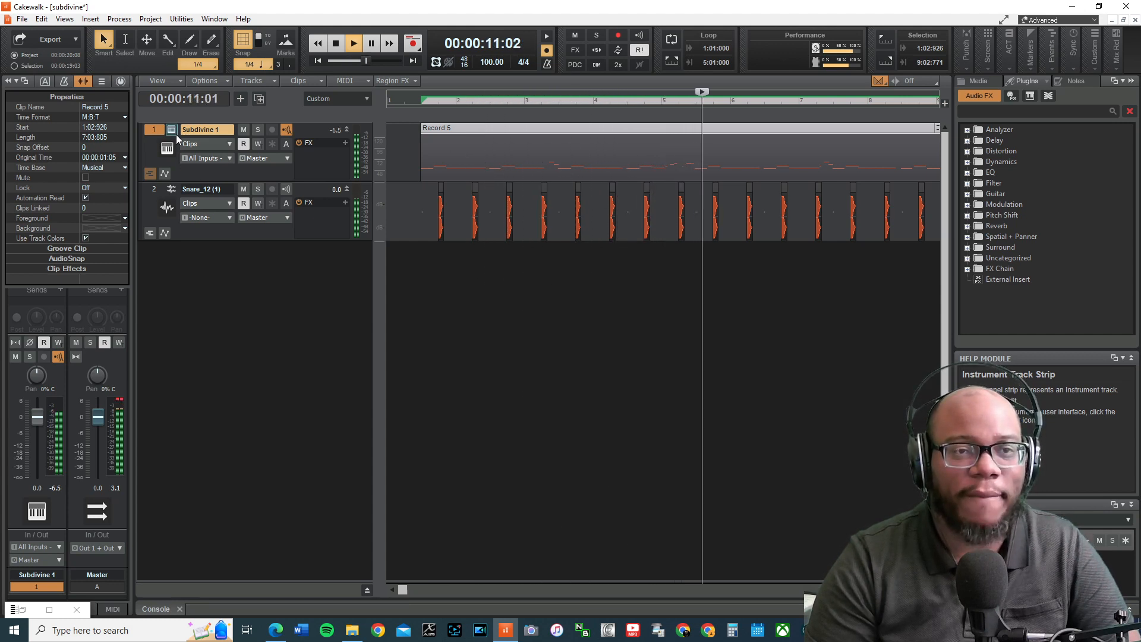
{"action": "left_click", "coordinate": [171, 129]}
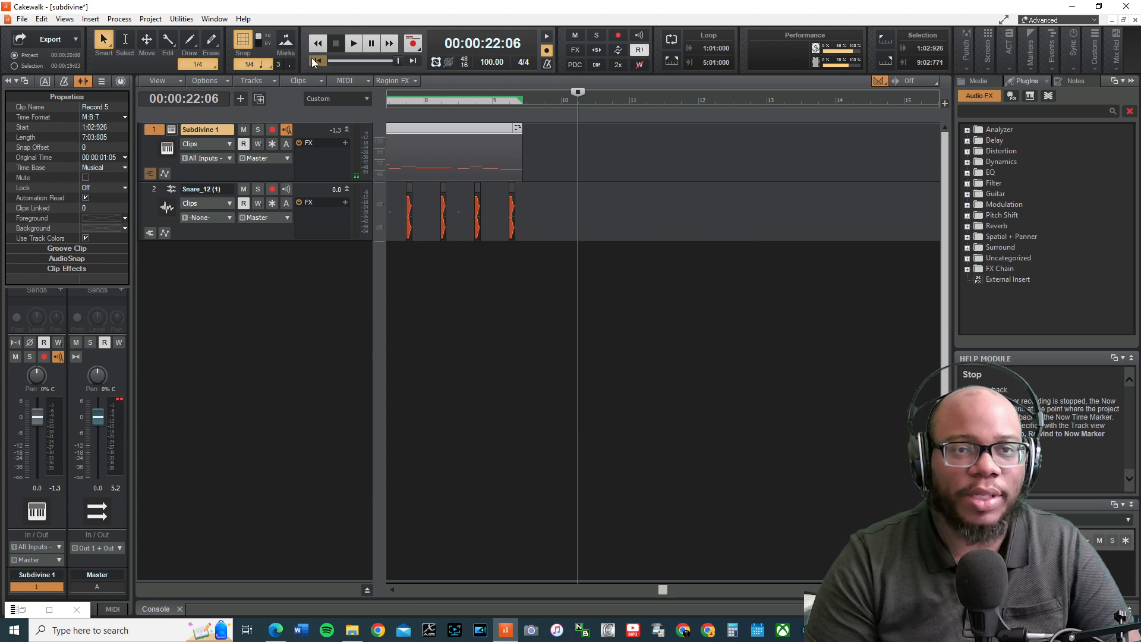
{"action": "left_click", "coordinate": [316, 61]}
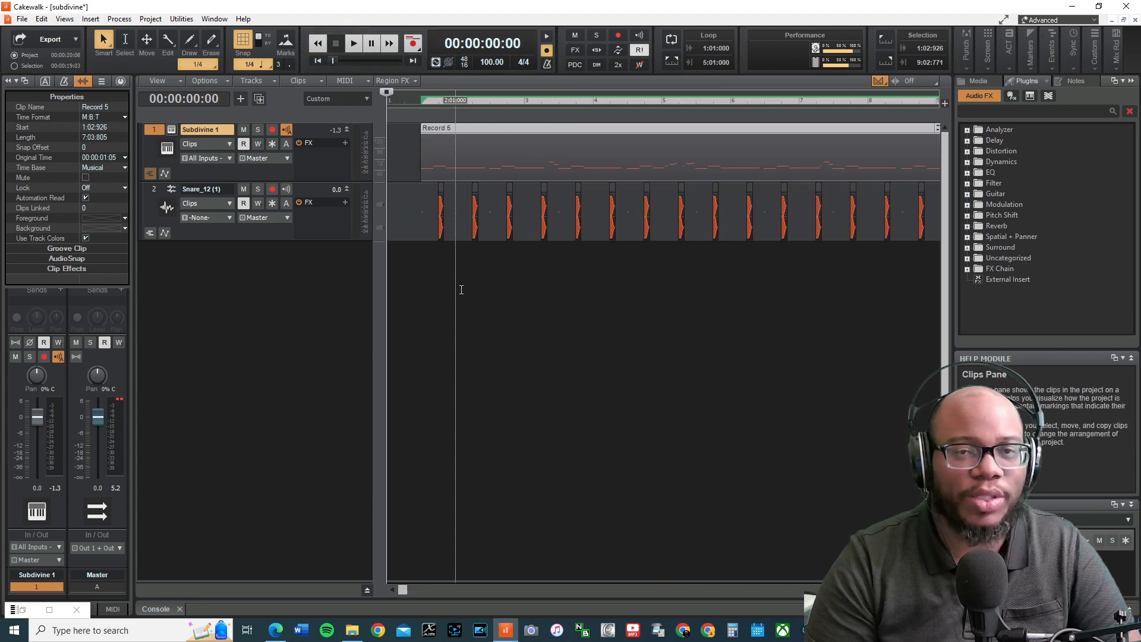